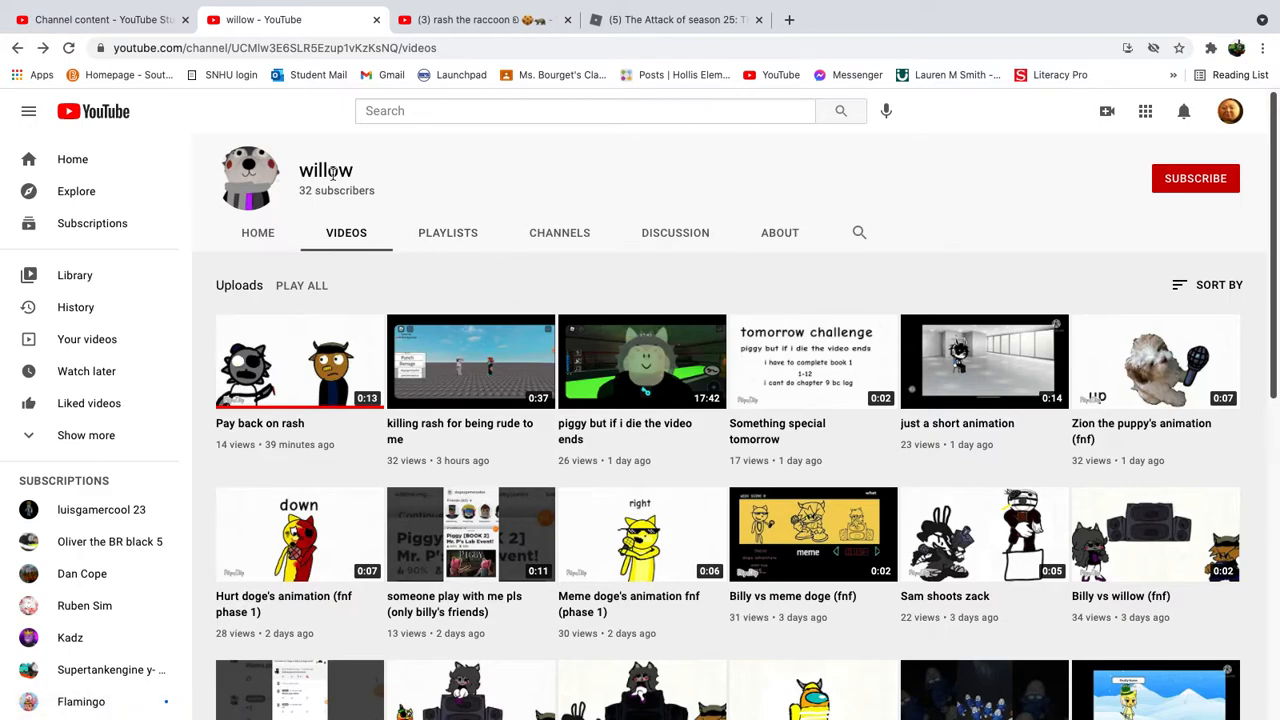
{"action": "mouse_move", "coordinate": [408, 190]}
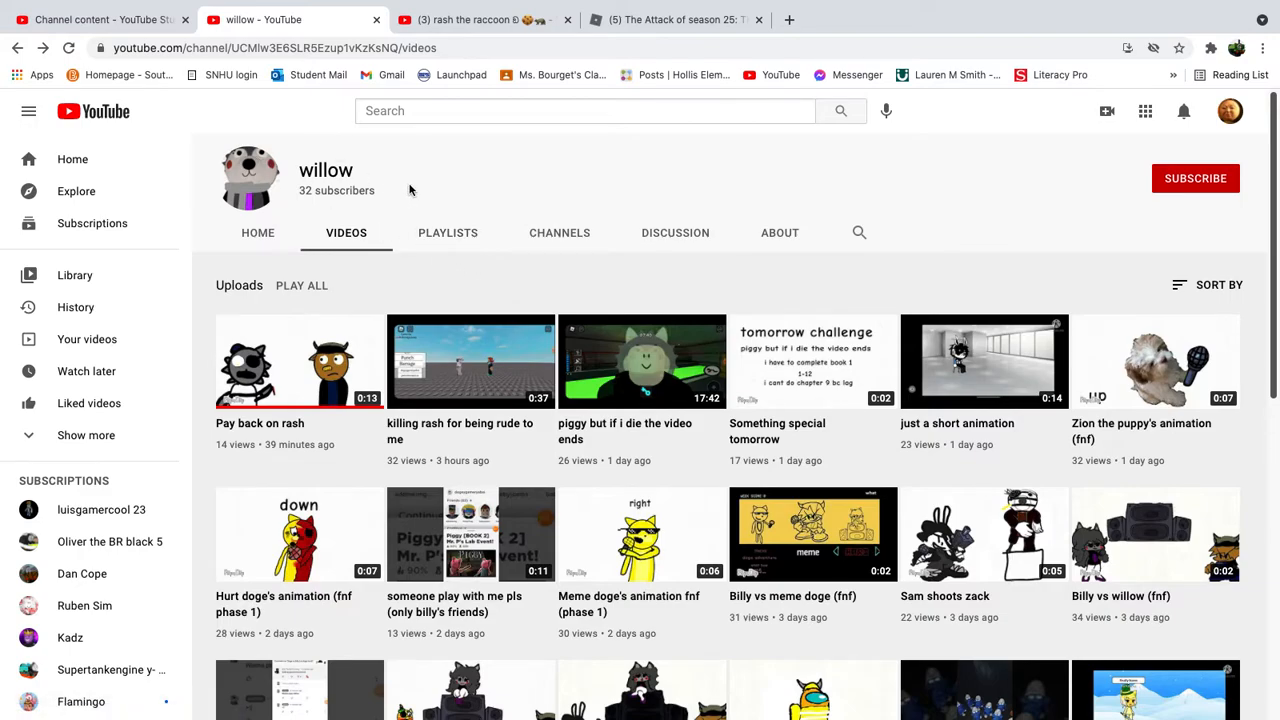
{"action": "mouse_move", "coordinate": [433, 152]}
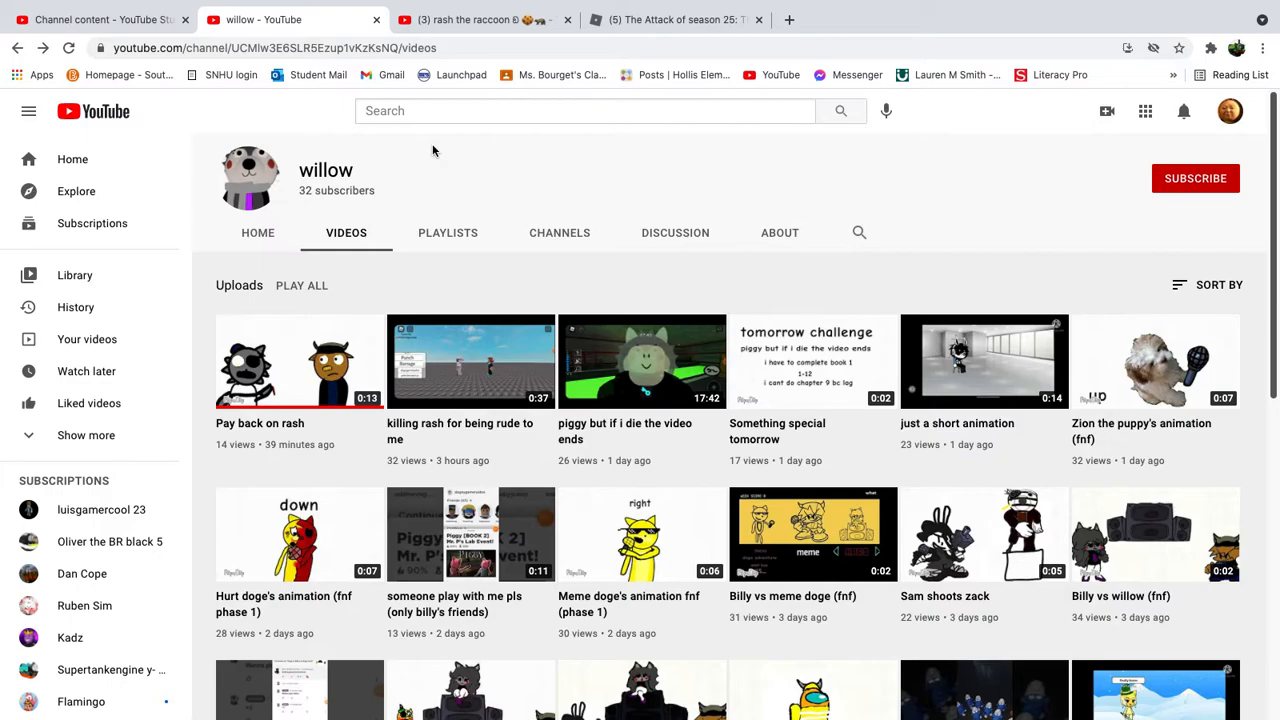
{"action": "mouse_move", "coordinate": [287, 221]}
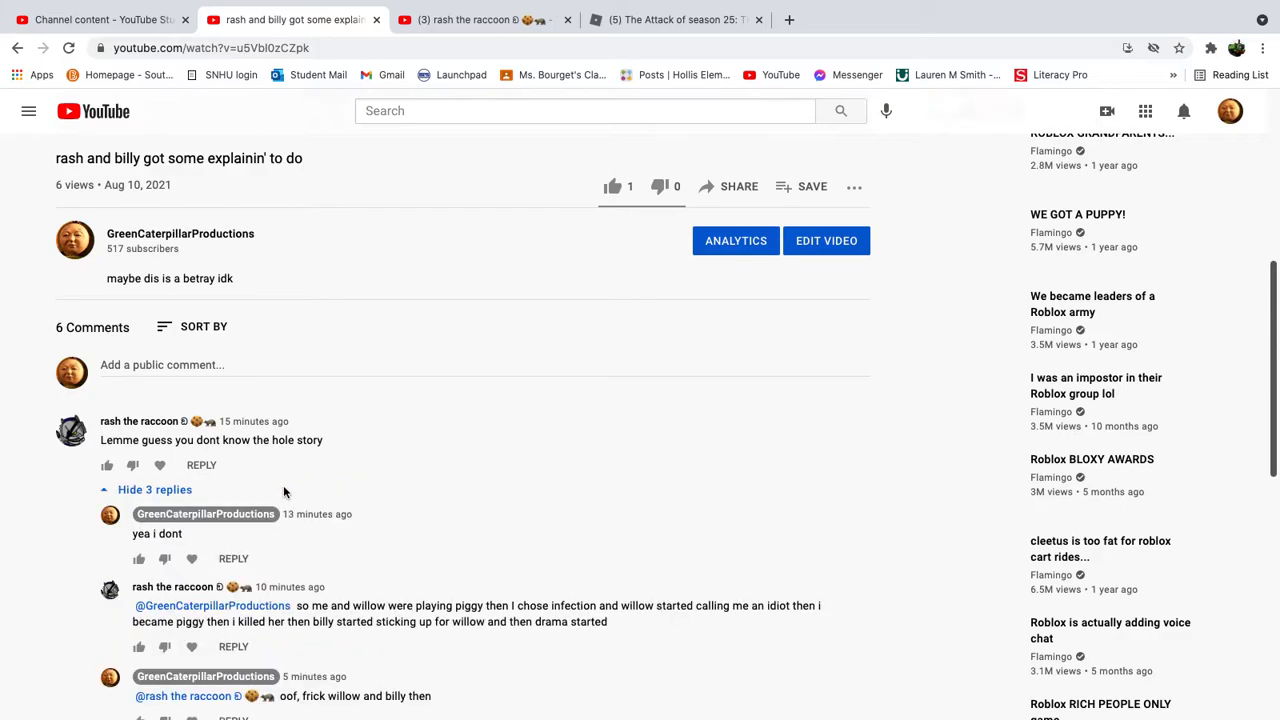
{"action": "scroll", "scroll_direction": "down", "scroll_amount": 3}
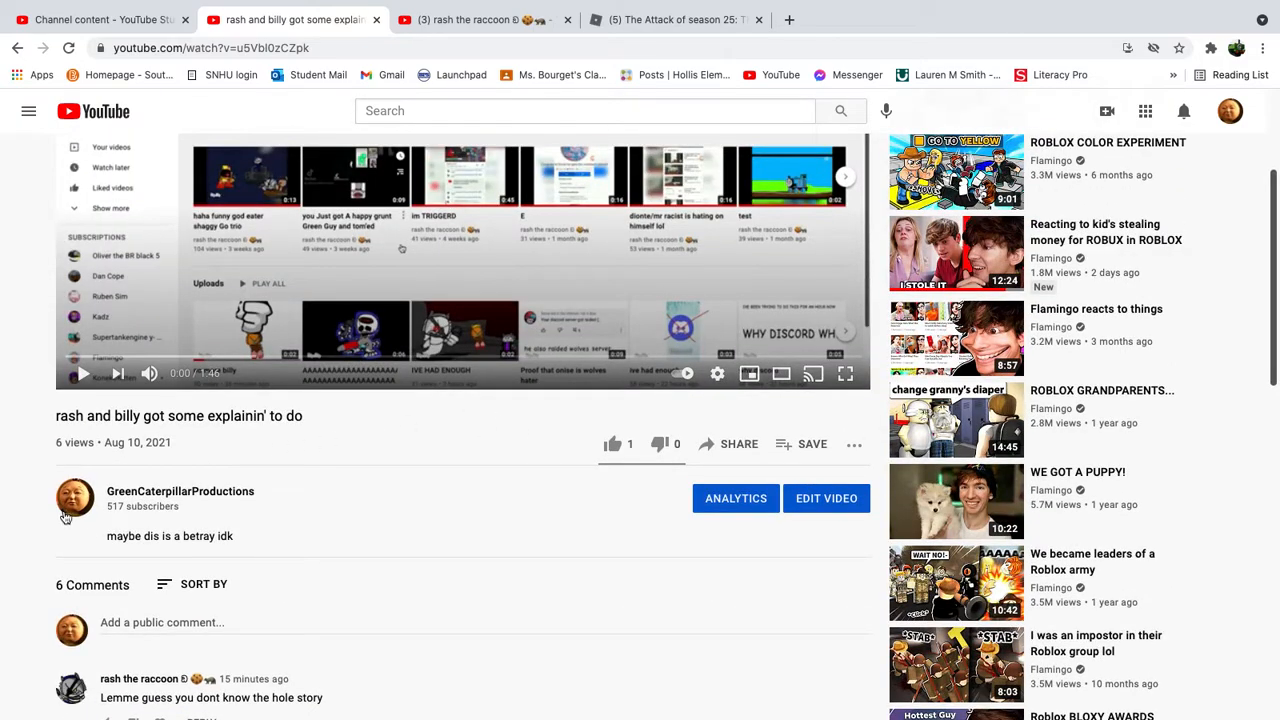
- Browse GreenCaterpillarProductions' Videos and Home tabs, then open rash the raccoon's AAAAA clip from Uploads
{"action": "left_click", "coordinate": [71, 497]}
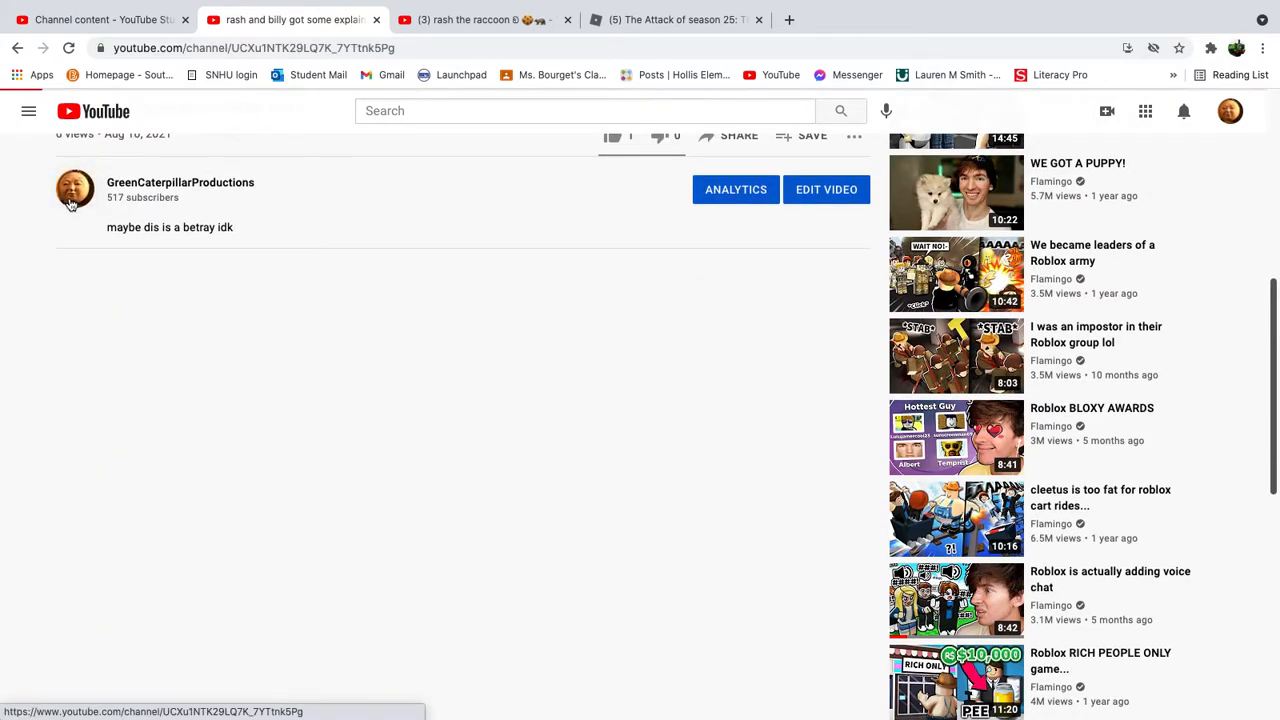
{"action": "left_click", "coordinate": [70, 189]}
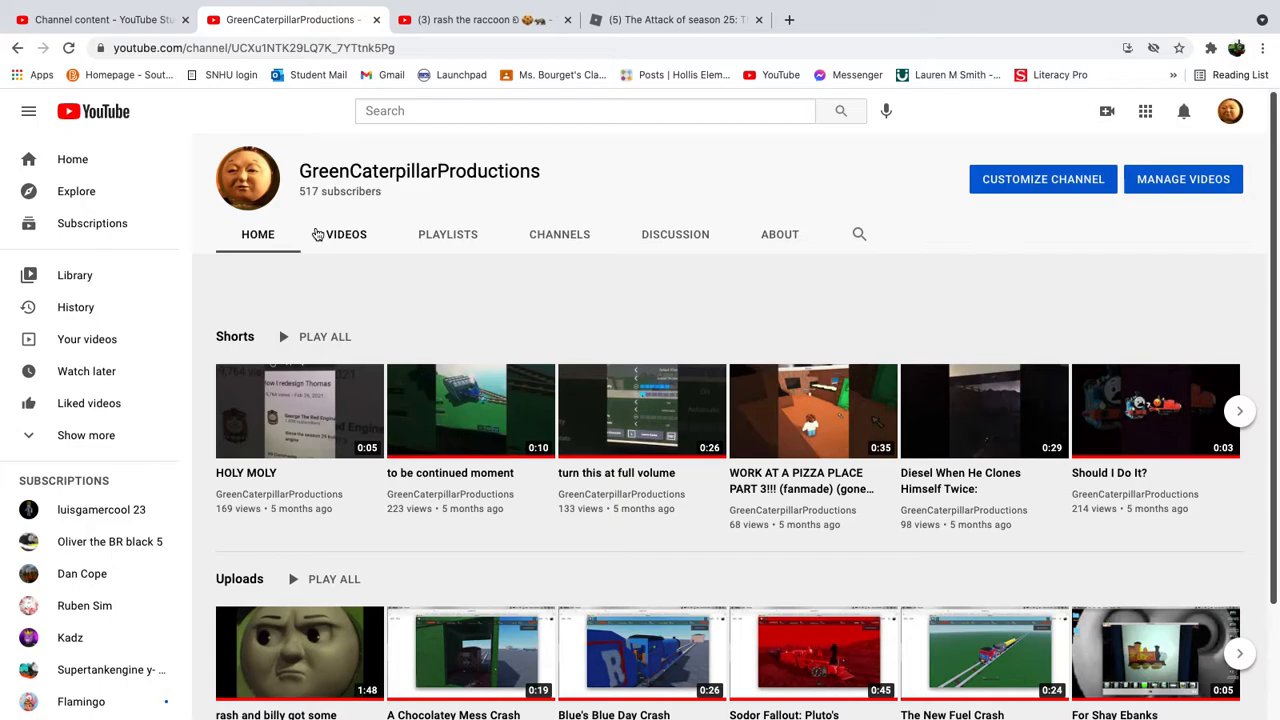
{"action": "left_click", "coordinate": [346, 234]}
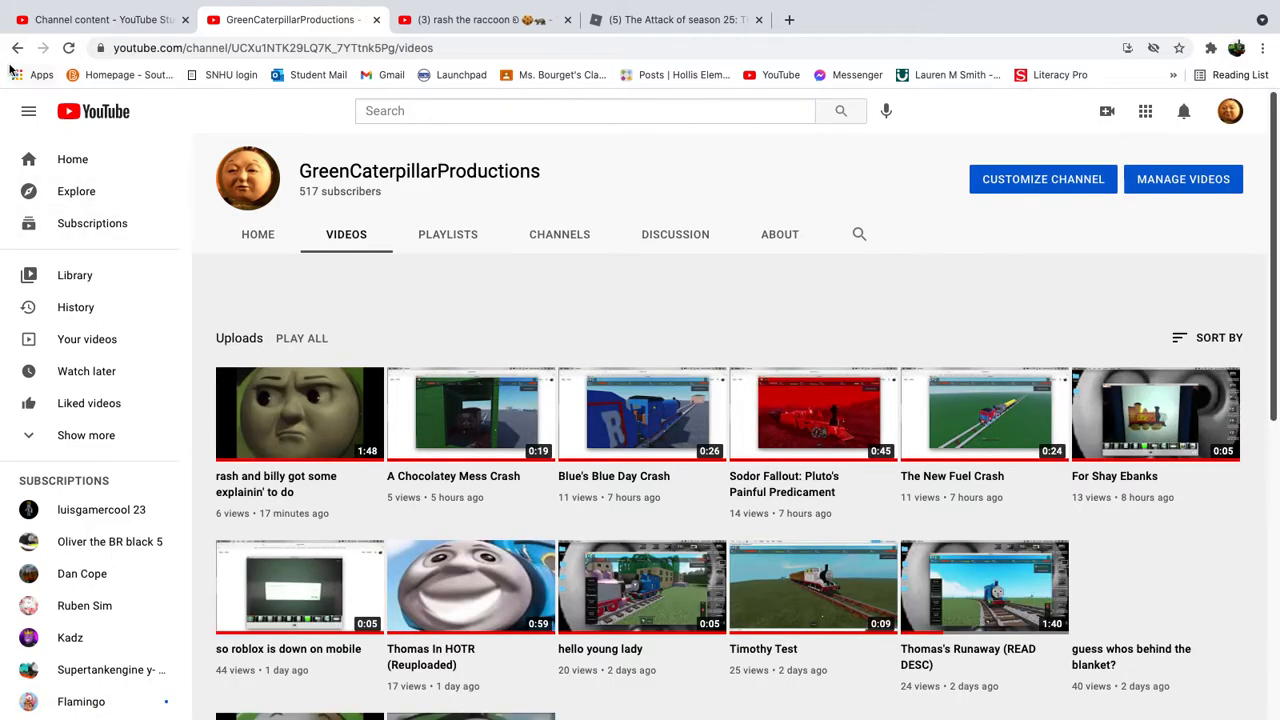
{"action": "left_click", "coordinate": [257, 234]}
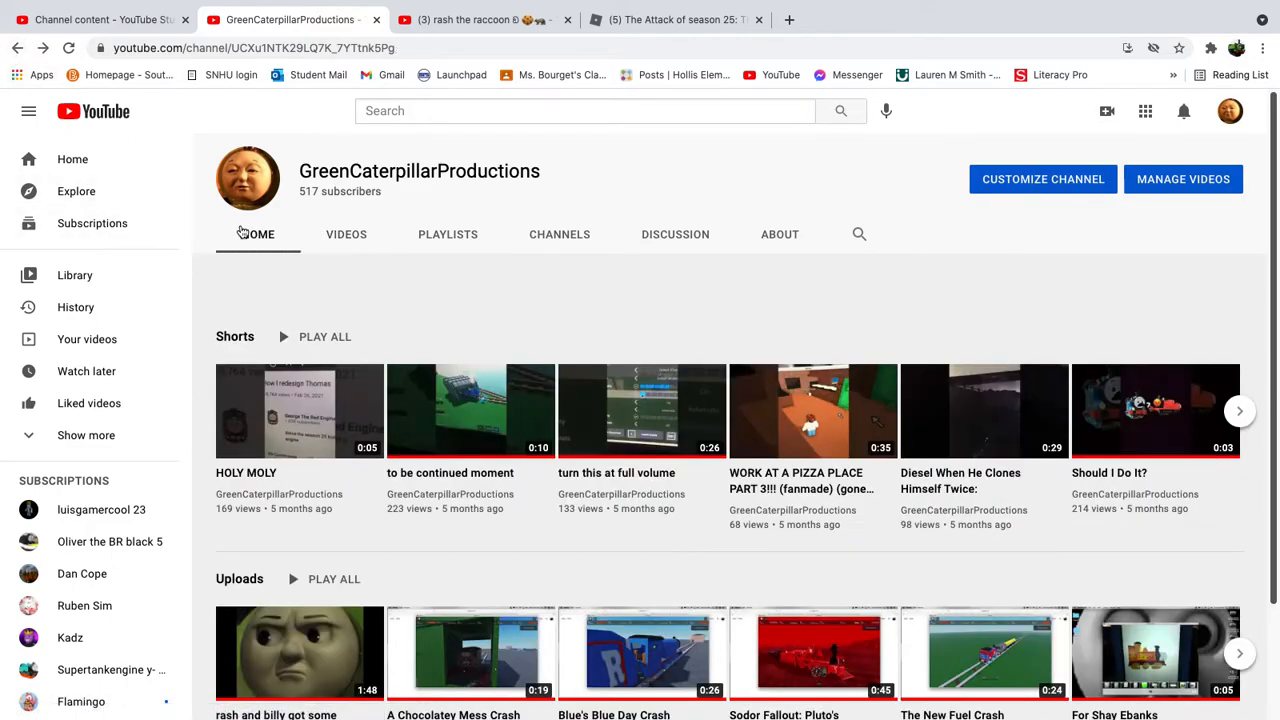
{"action": "scroll", "scroll_direction": "down", "scroll_amount": 3}
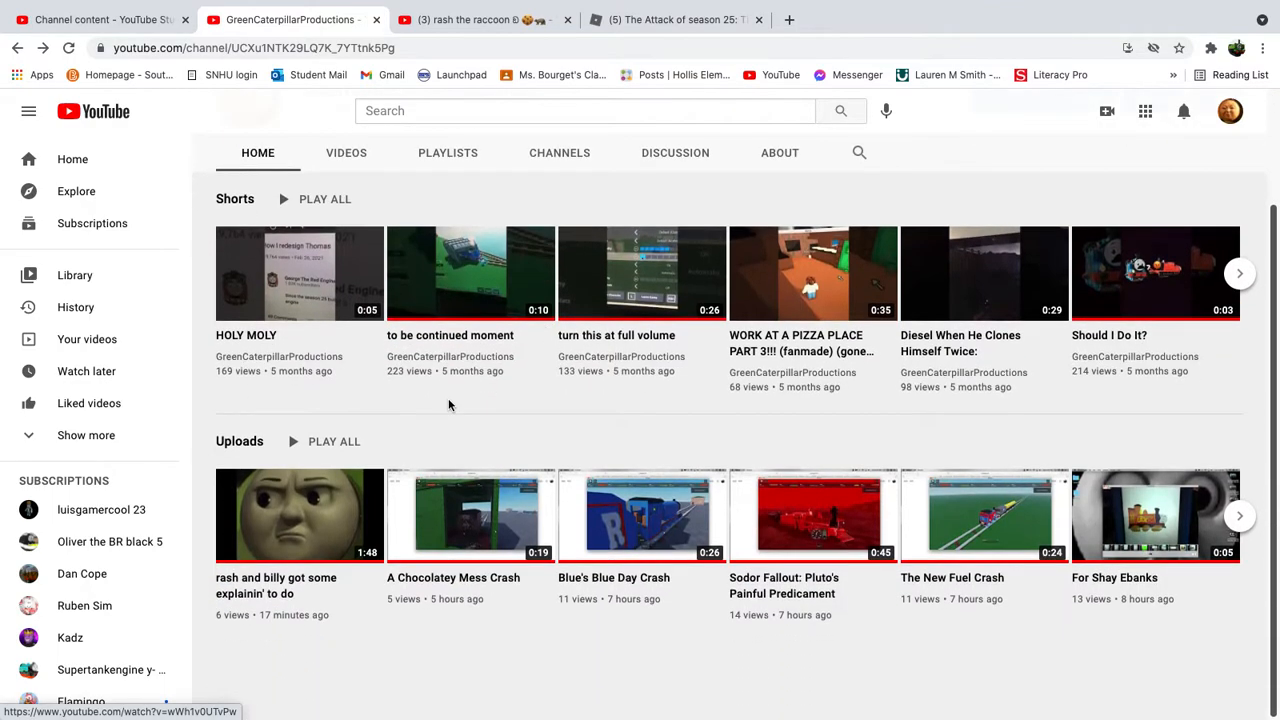
{"action": "left_click", "coordinate": [300, 515]}
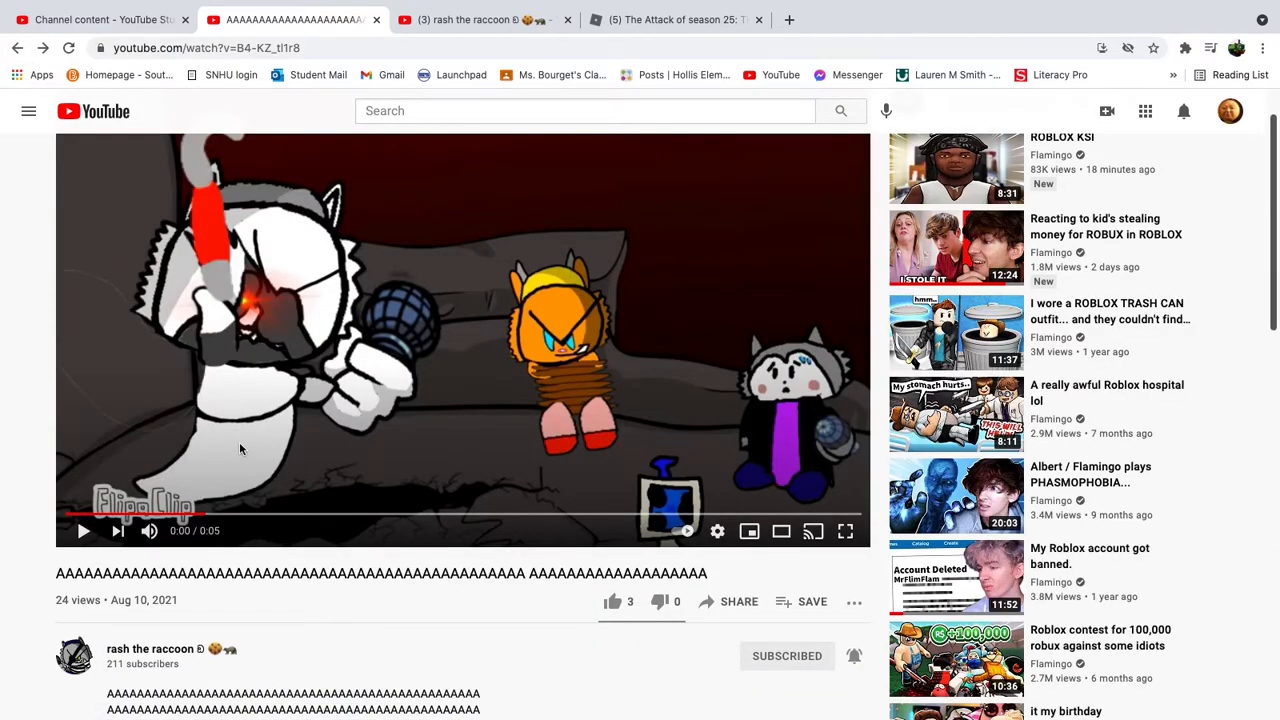
- Scroll the AAAAA video's comments down to willow's ':(' comment and its 14 replies
{"action": "scroll", "scroll_direction": "down", "scroll_amount": 3}
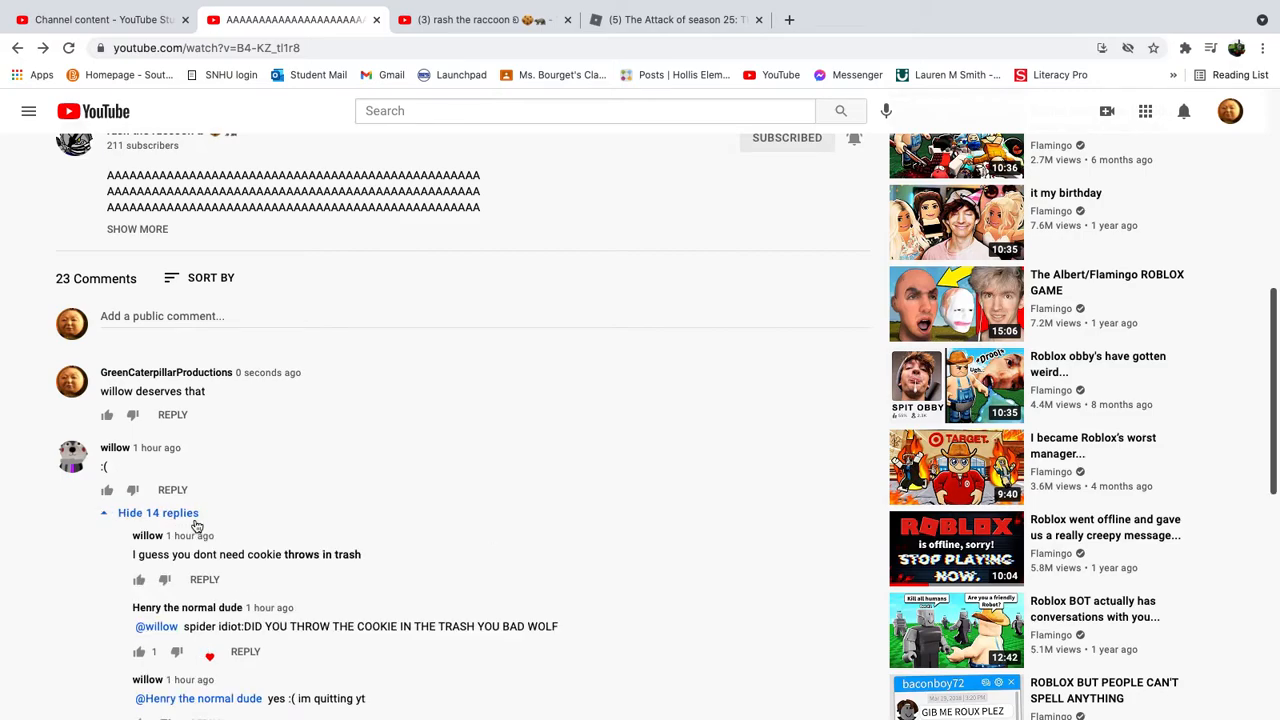
{"action": "scroll", "scroll_direction": "down", "scroll_amount": 3}
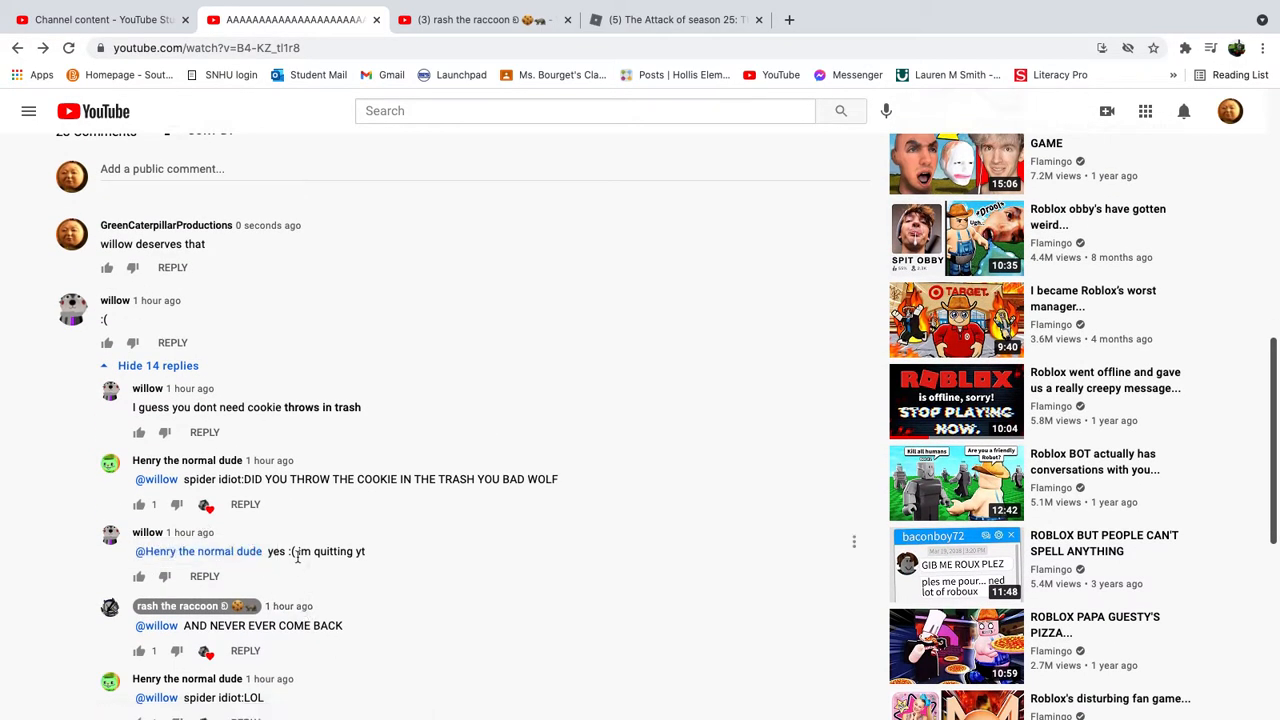
{"action": "mouse_move", "coordinate": [314, 551]}
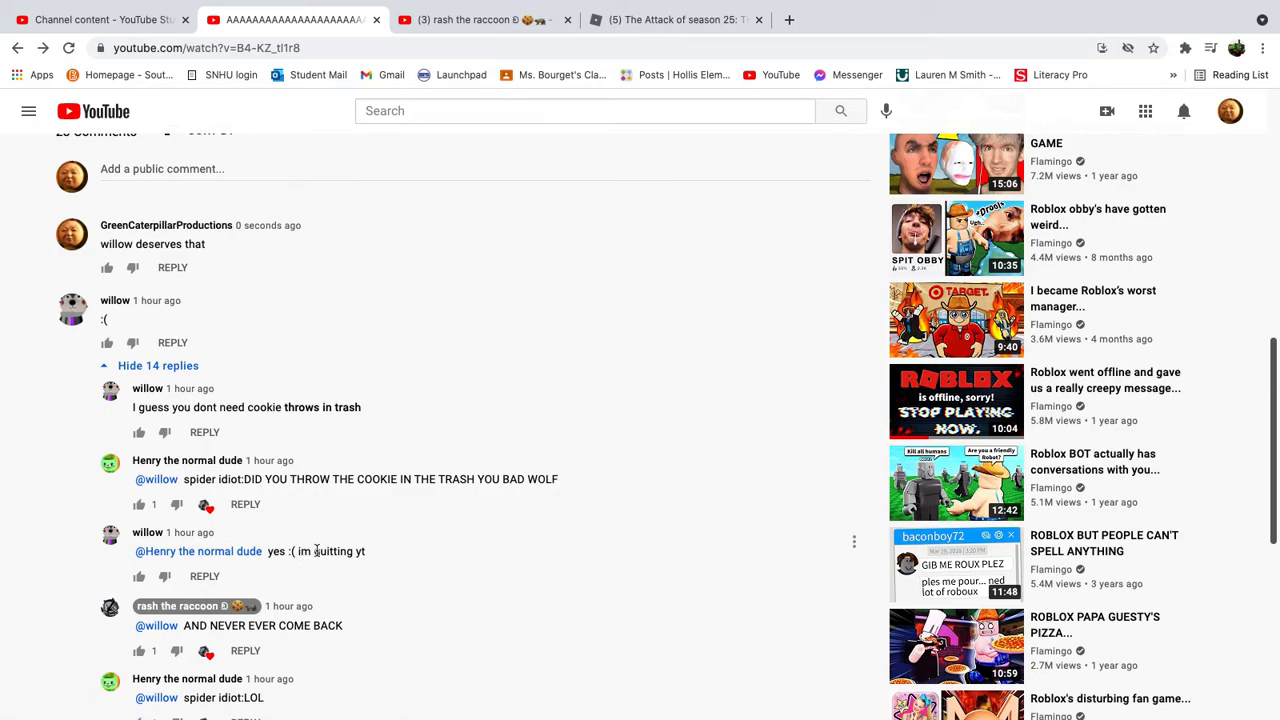
{"action": "mouse_move", "coordinate": [71, 310]}
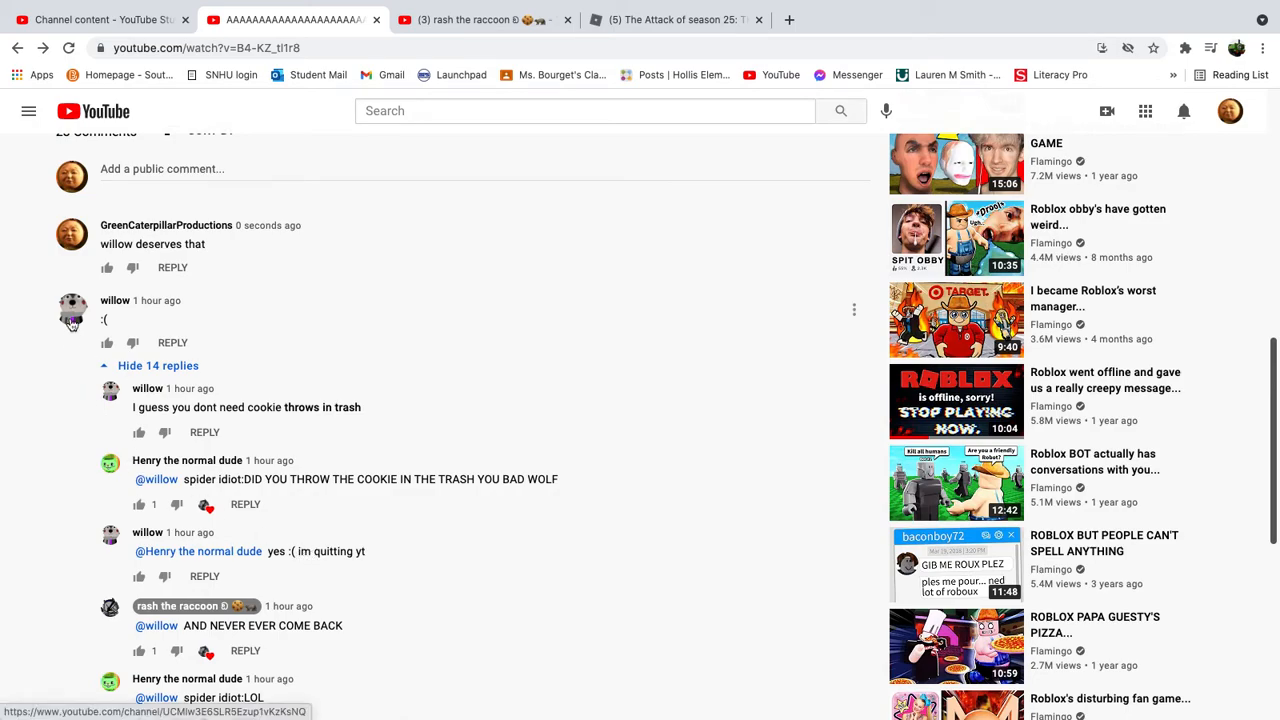
- Visit willow's channel, read the comments on 'Pay back on rash', then return to willow's channel
{"action": "left_click", "coordinate": [114, 300]}
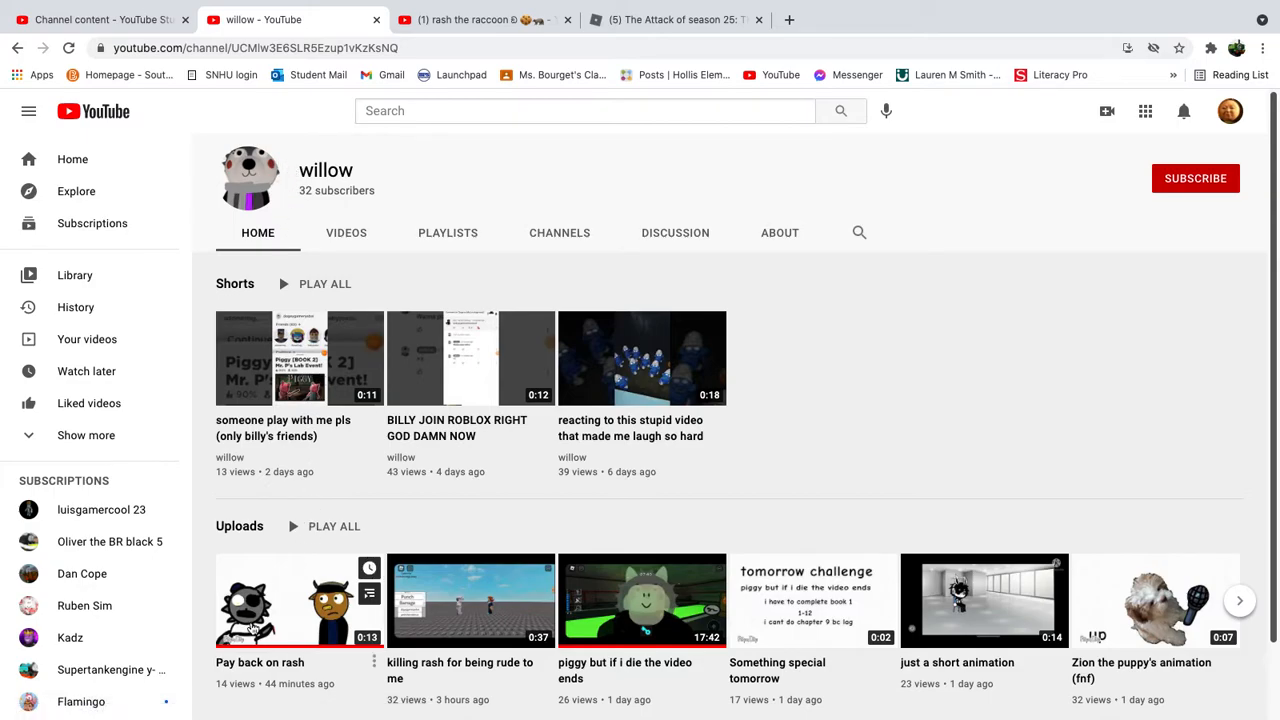
{"action": "left_click", "coordinate": [298, 600]}
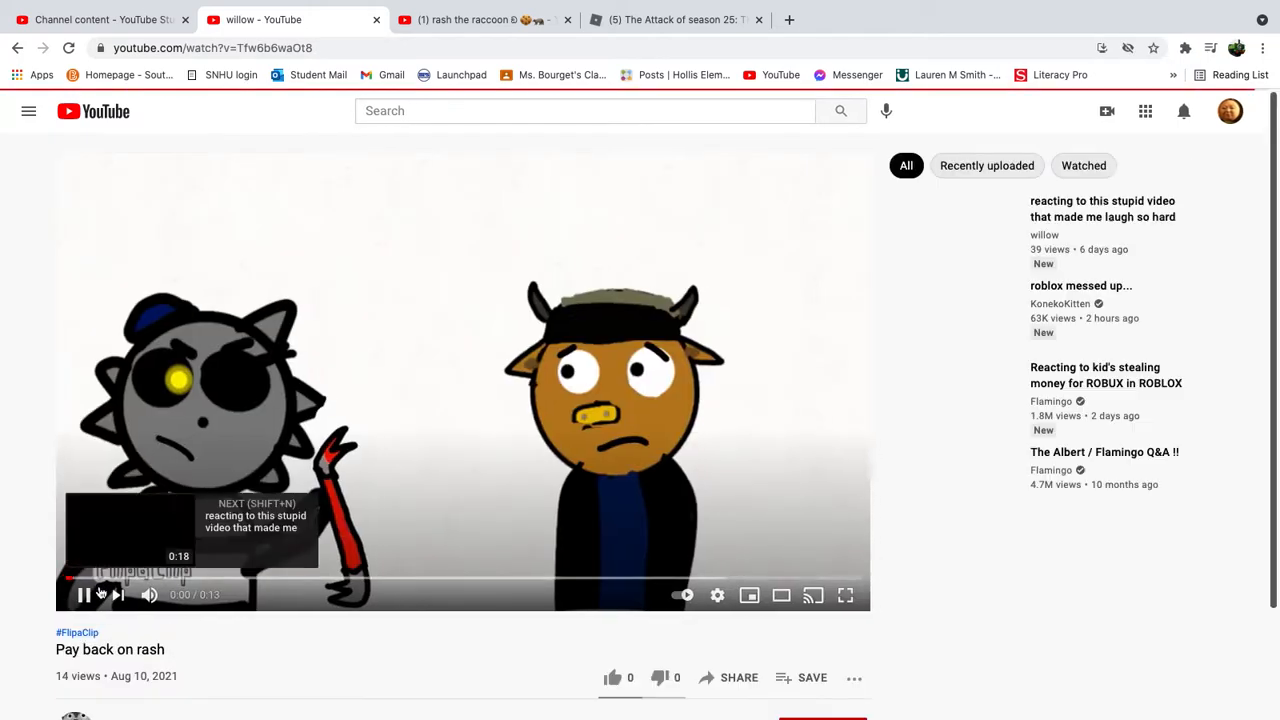
{"action": "scroll", "scroll_direction": "down", "scroll_amount": 3}
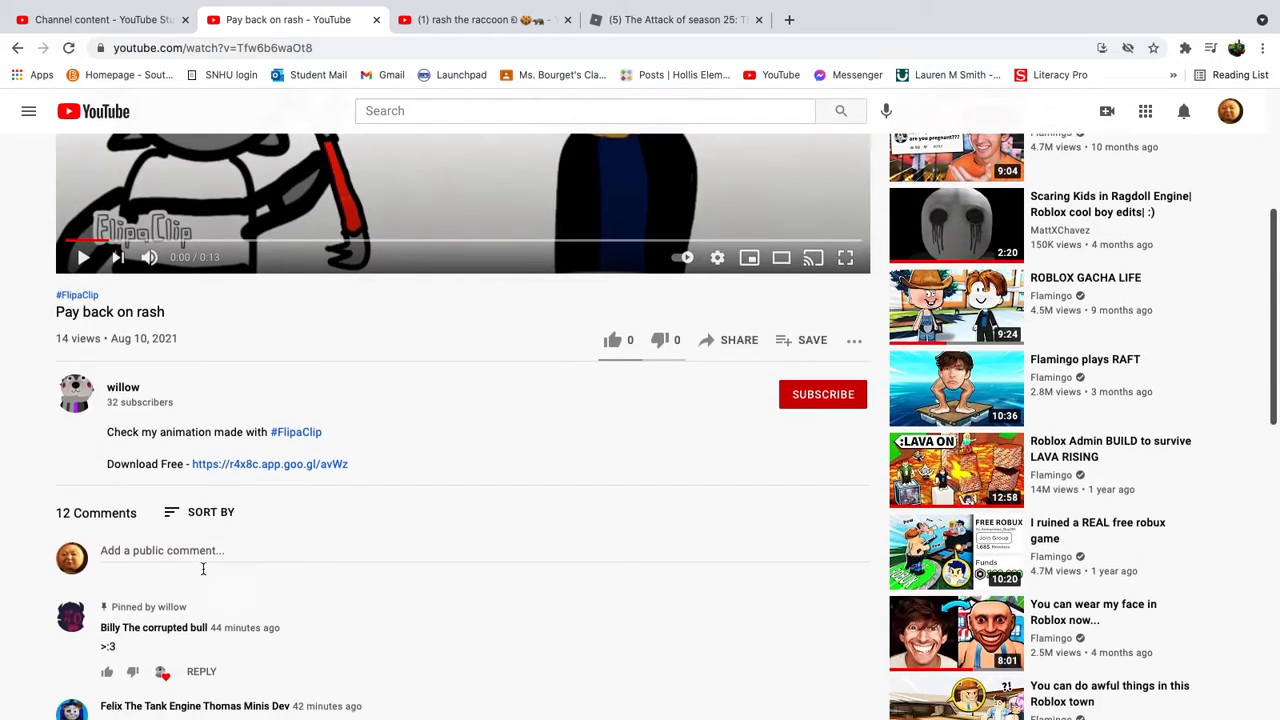
{"action": "scroll", "scroll_direction": "down", "scroll_amount": 3}
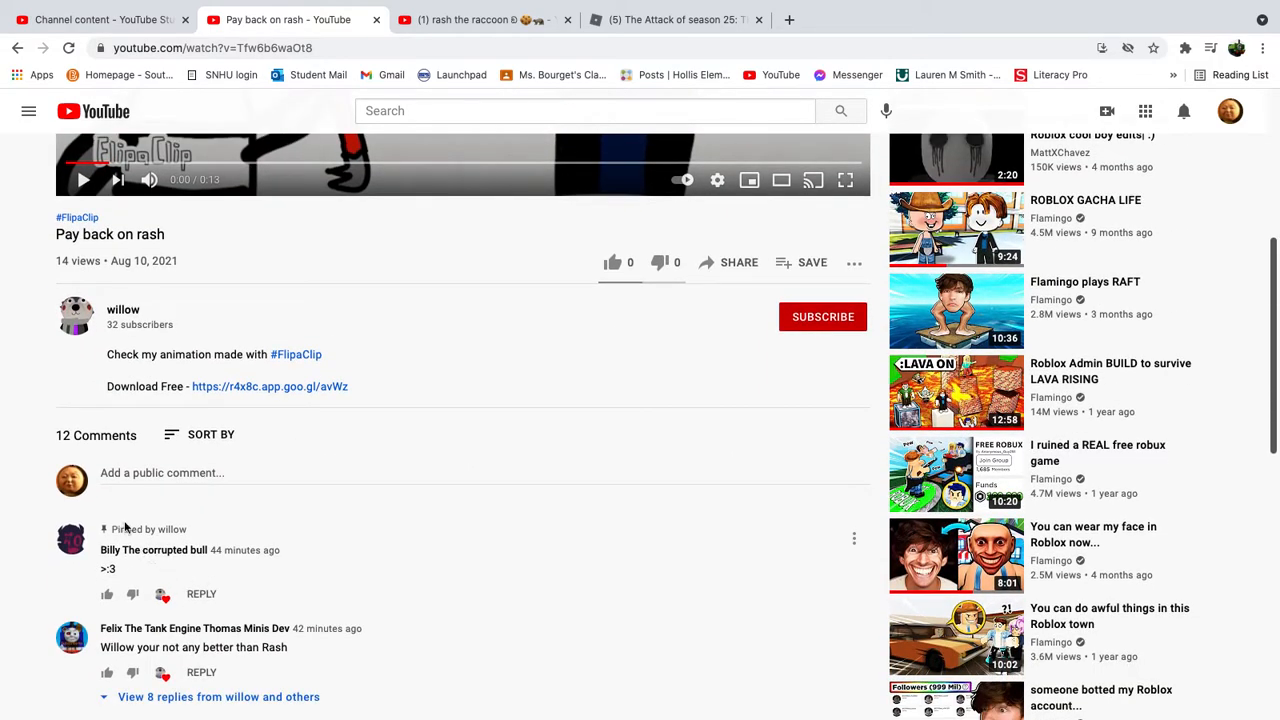
{"action": "scroll", "scroll_direction": "down", "scroll_amount": 3}
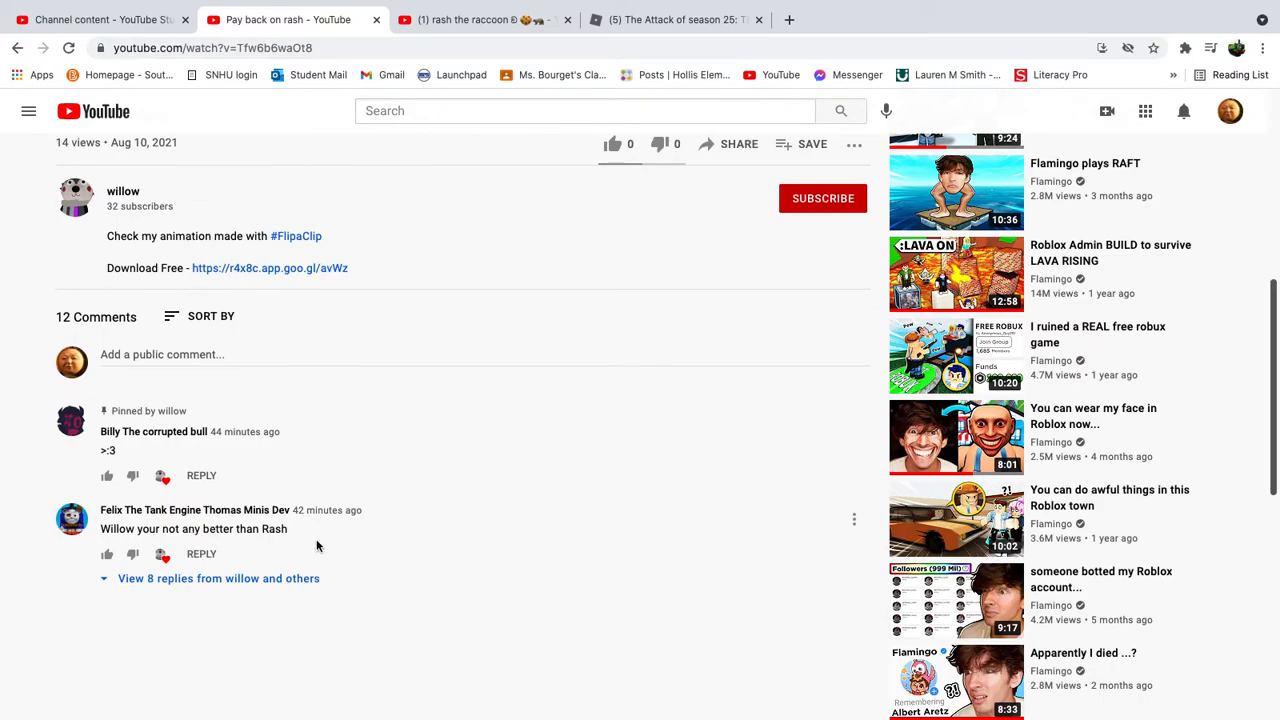
{"action": "left_click", "coordinate": [218, 578]}
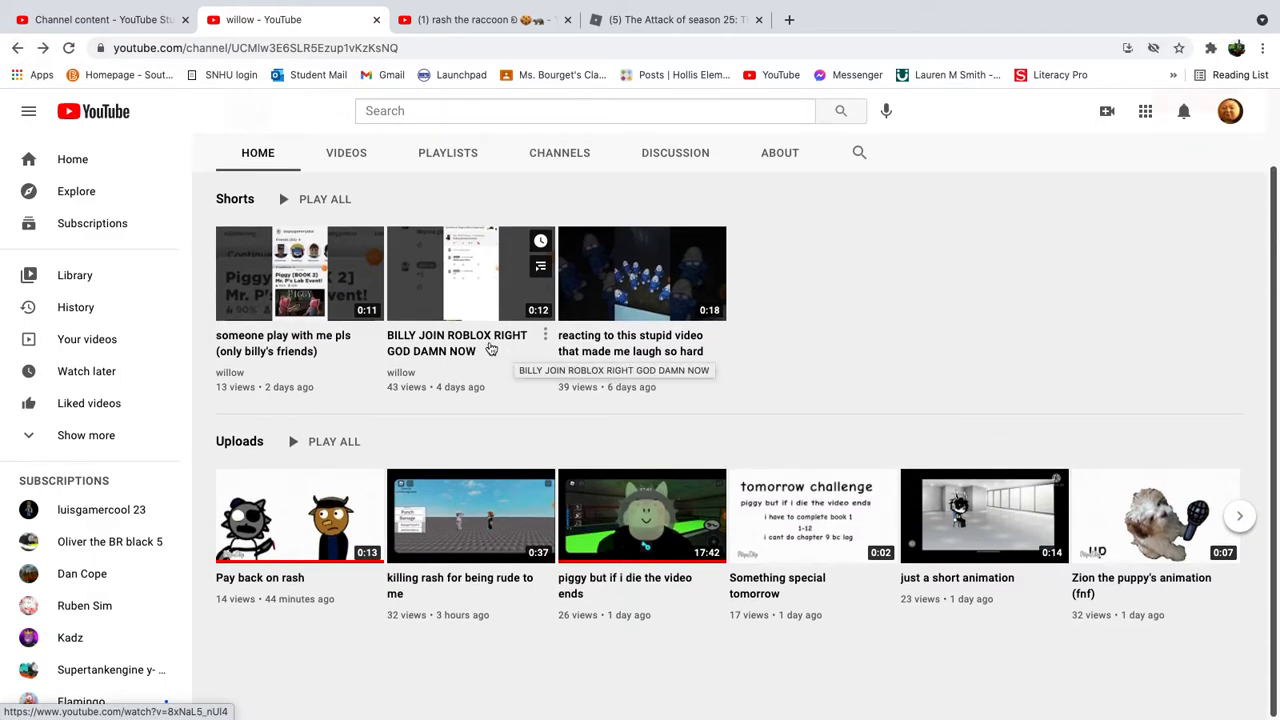
- Scroll through willow's Videos tab down to the oldest uploads and back up
{"action": "left_click", "coordinate": [346, 152]}
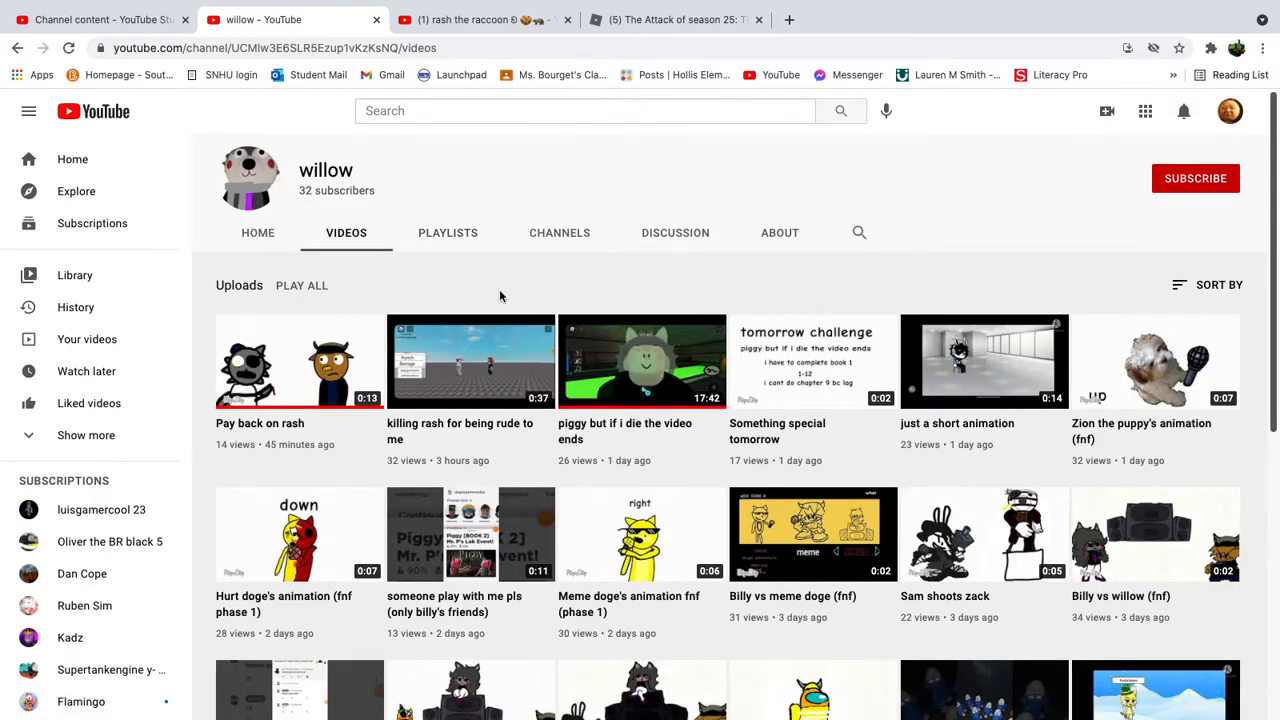
{"action": "scroll", "scroll_direction": "down", "scroll_amount": 3}
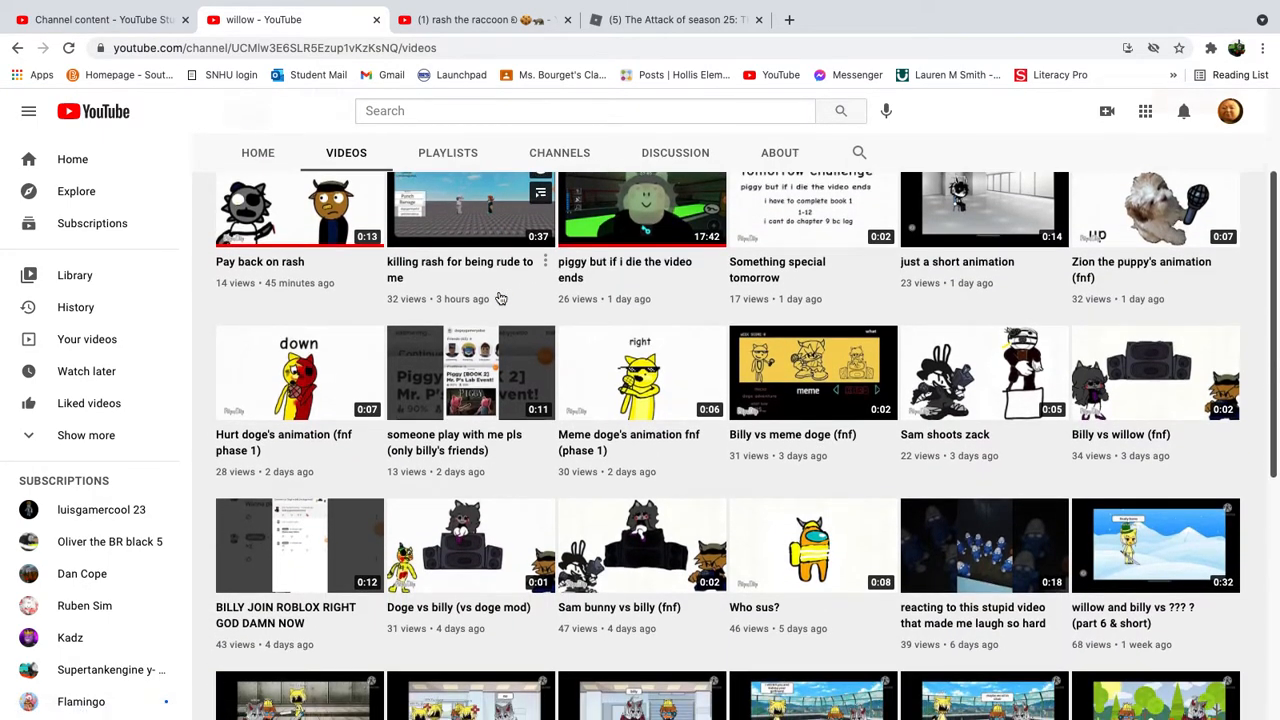
{"action": "scroll", "scroll_direction": "down", "scroll_amount": 3}
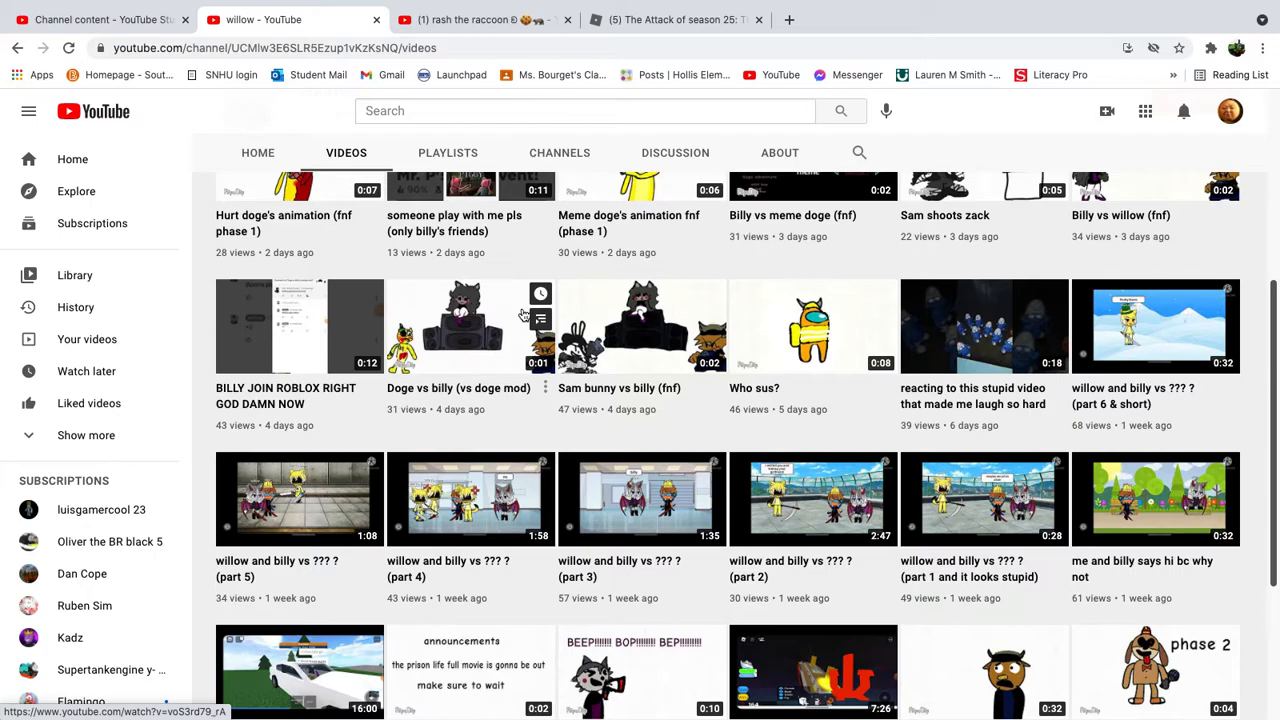
{"action": "scroll", "scroll_direction": "down", "scroll_amount": 3}
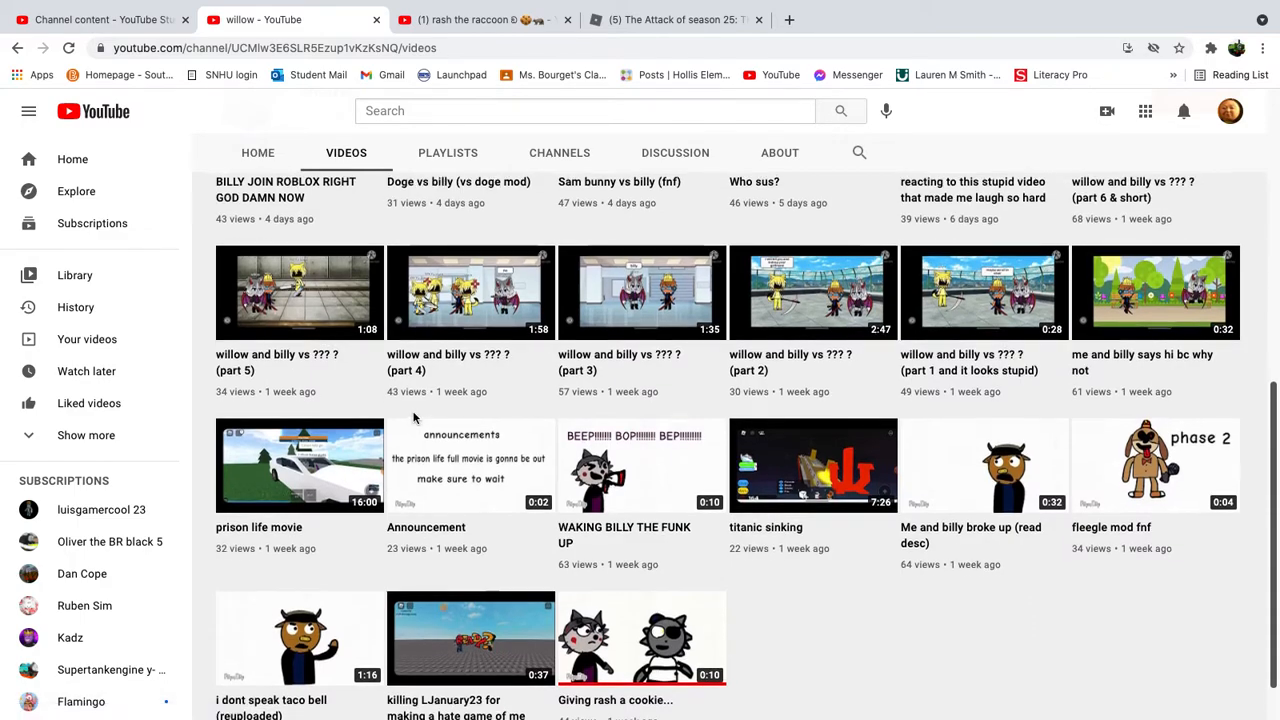
{"action": "scroll", "scroll_direction": "up", "scroll_amount": 3}
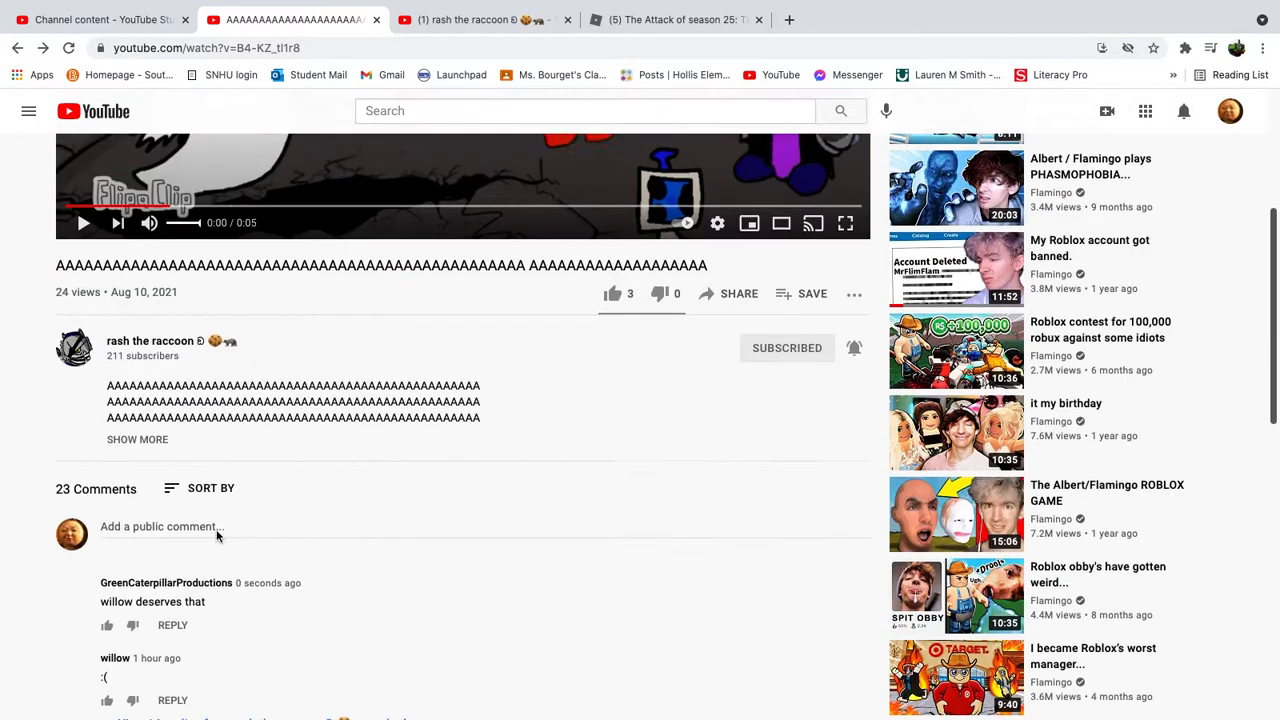
- Scroll down rash the raccoon's channel home page toward its Shorts and Uploads rows
{"action": "scroll", "scroll_direction": "down", "scroll_amount": 3}
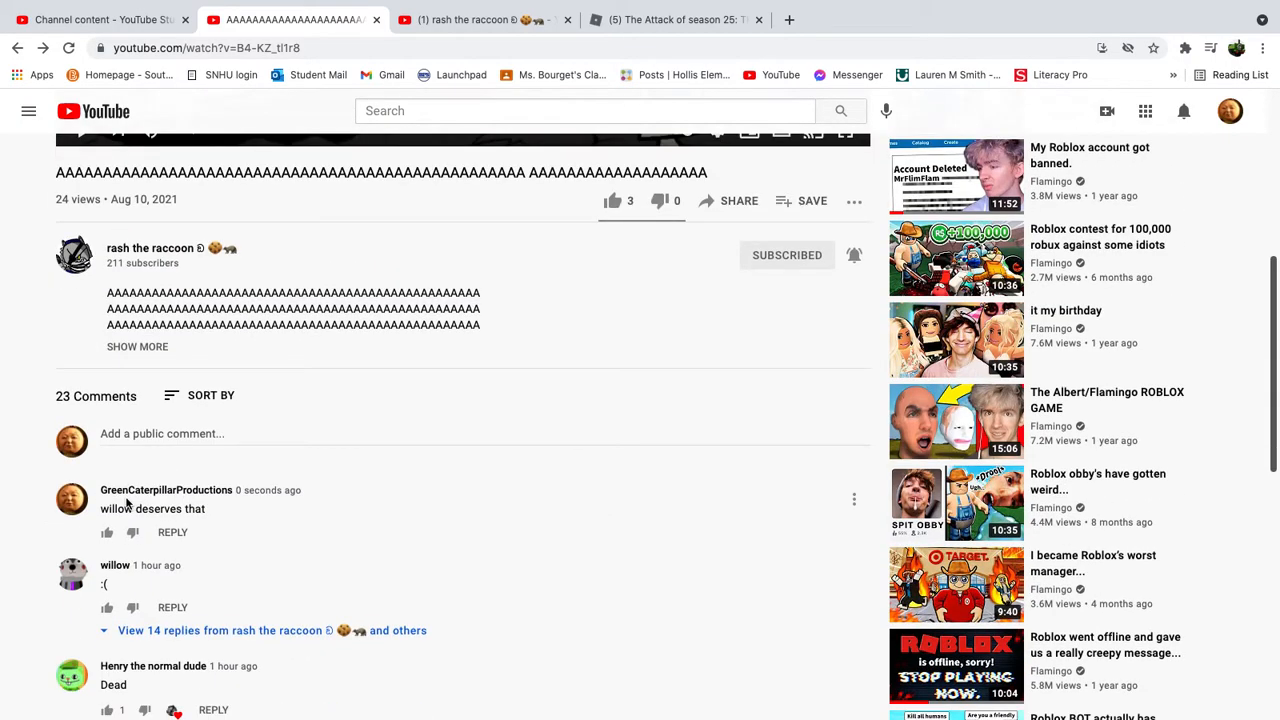
{"action": "mouse_move", "coordinate": [253, 512]}
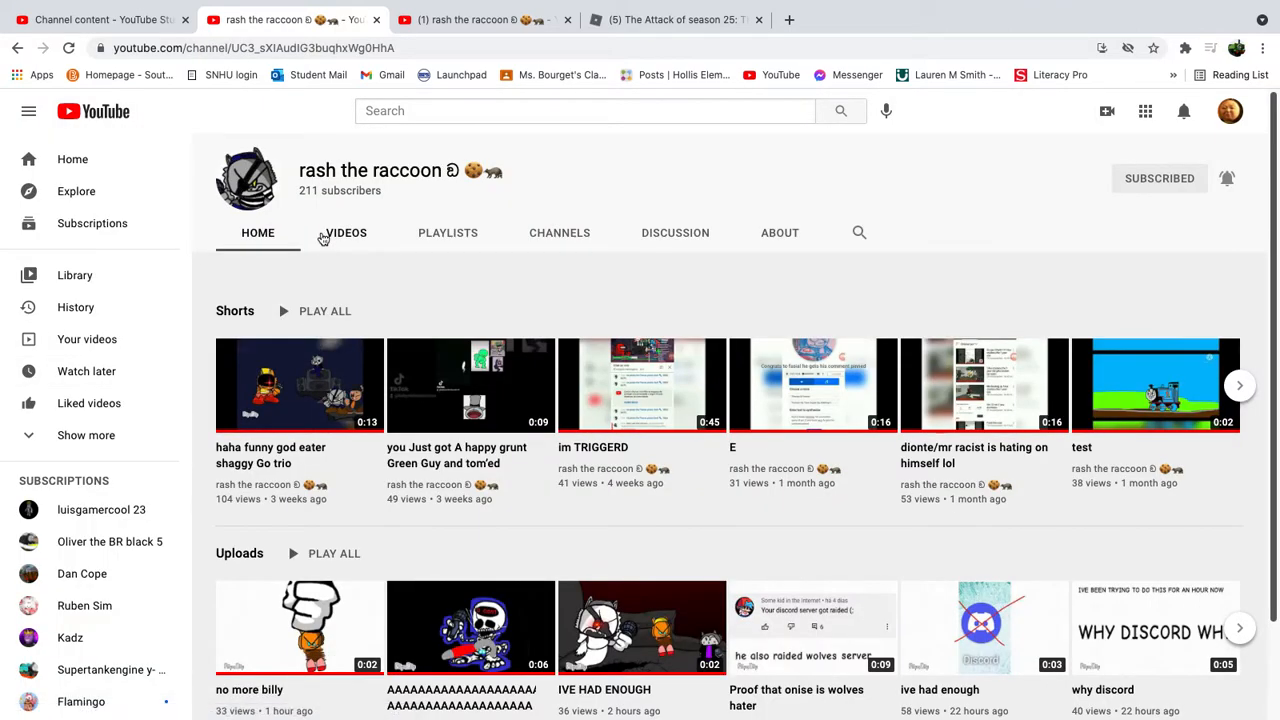
{"action": "mouse_move", "coordinate": [546, 310]}
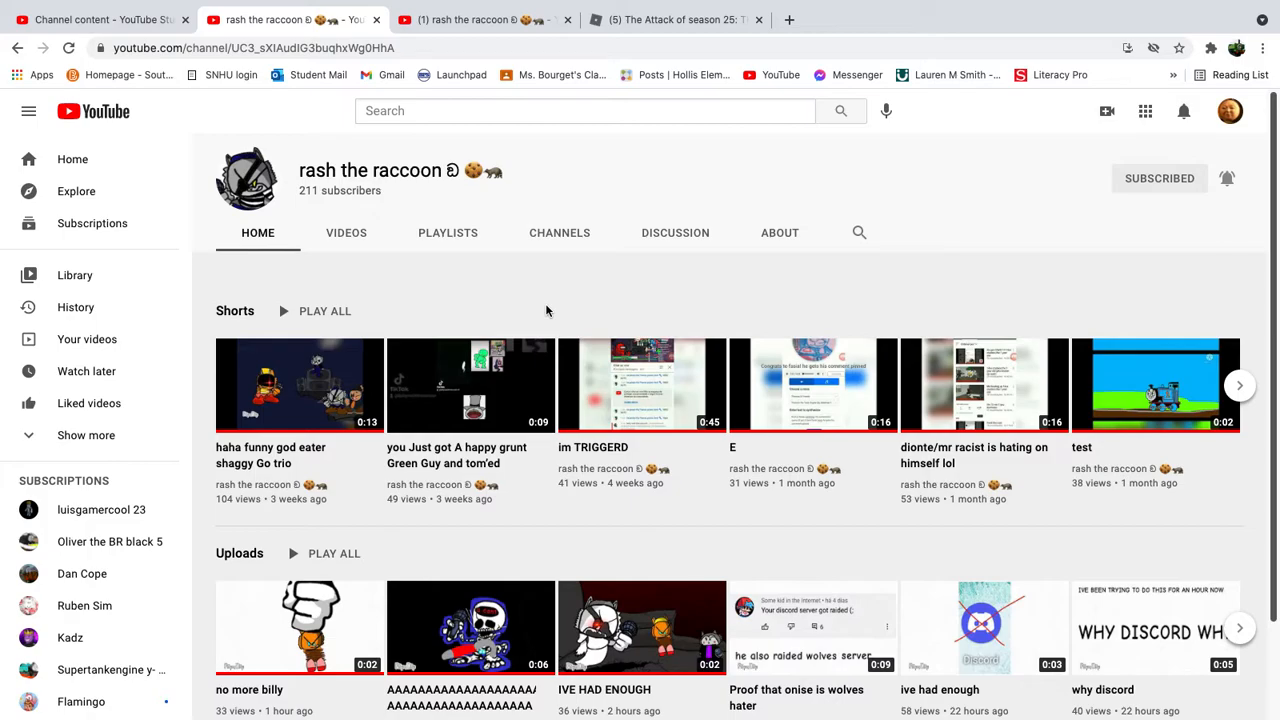
- Scroll down the 'no more billy' video page, showing 33 views and 2 likes
{"action": "scroll", "scroll_direction": "down", "scroll_amount": 3}
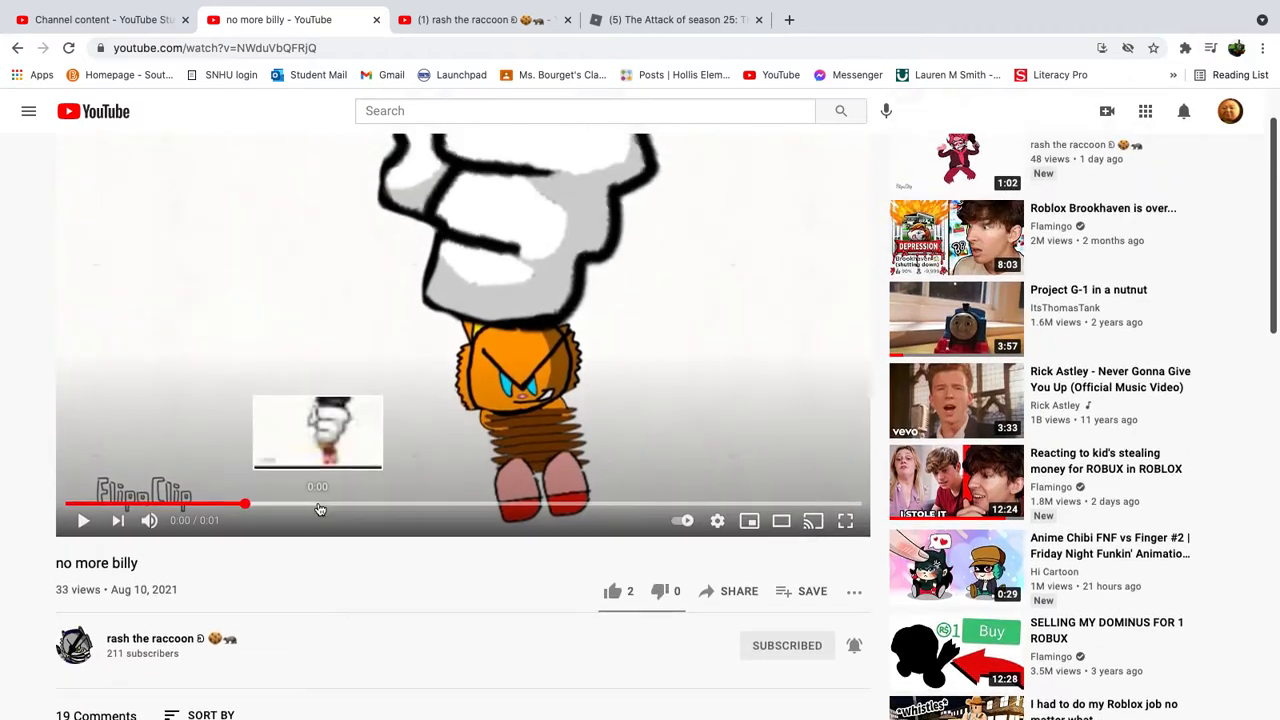
- Read the replies to 'Good bye billy', then expand the 8 replies to 'I'm unsubing'
{"action": "scroll", "scroll_direction": "down", "scroll_amount": 3}
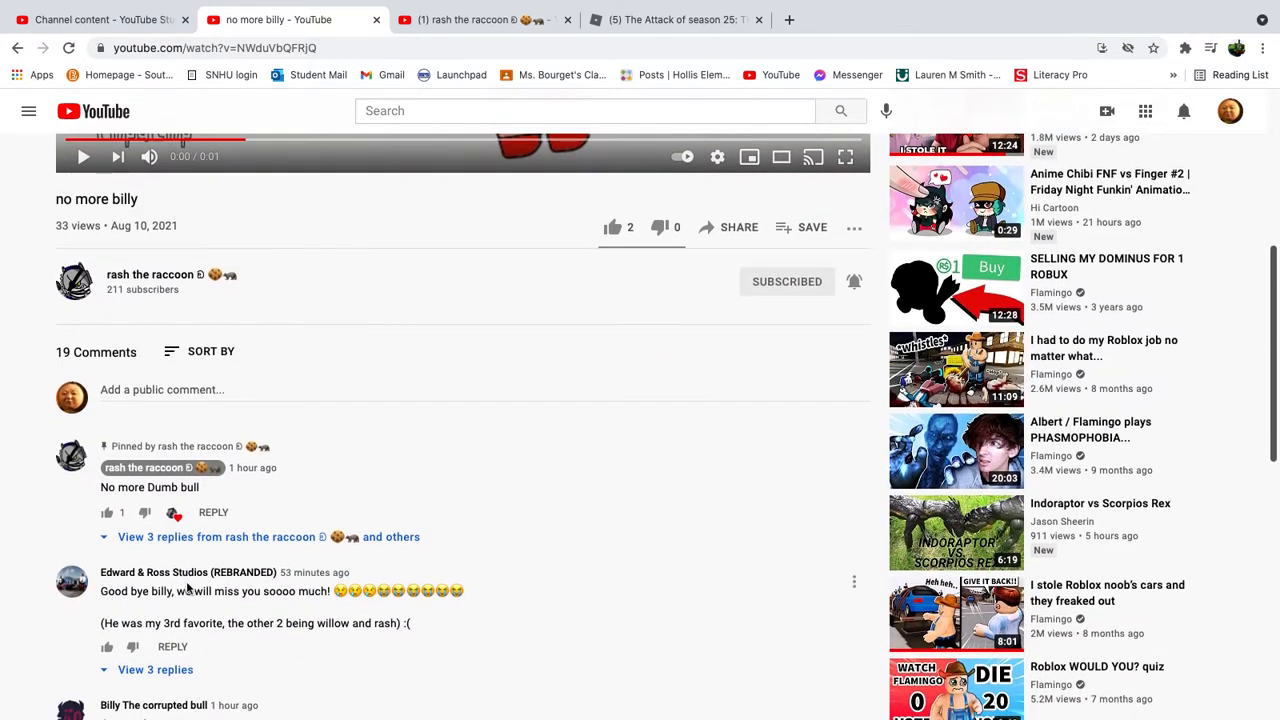
{"action": "scroll", "scroll_direction": "down", "scroll_amount": 3}
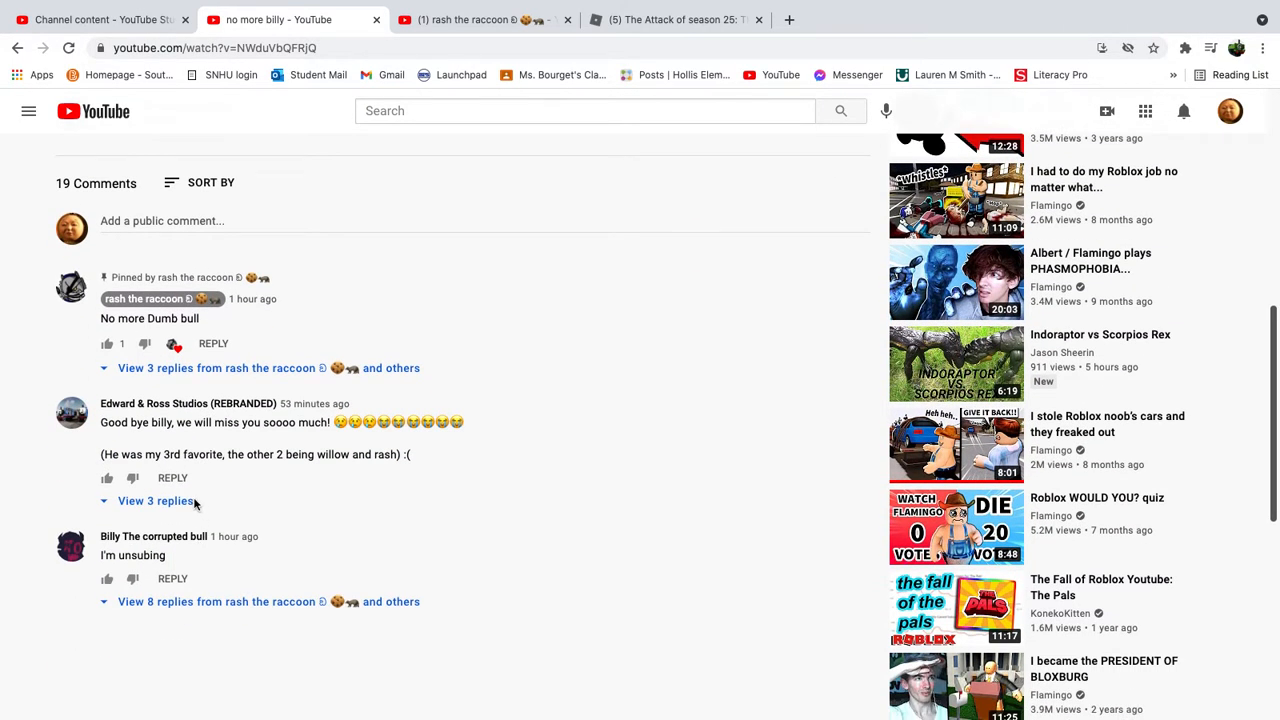
{"action": "left_click", "coordinate": [155, 500]}
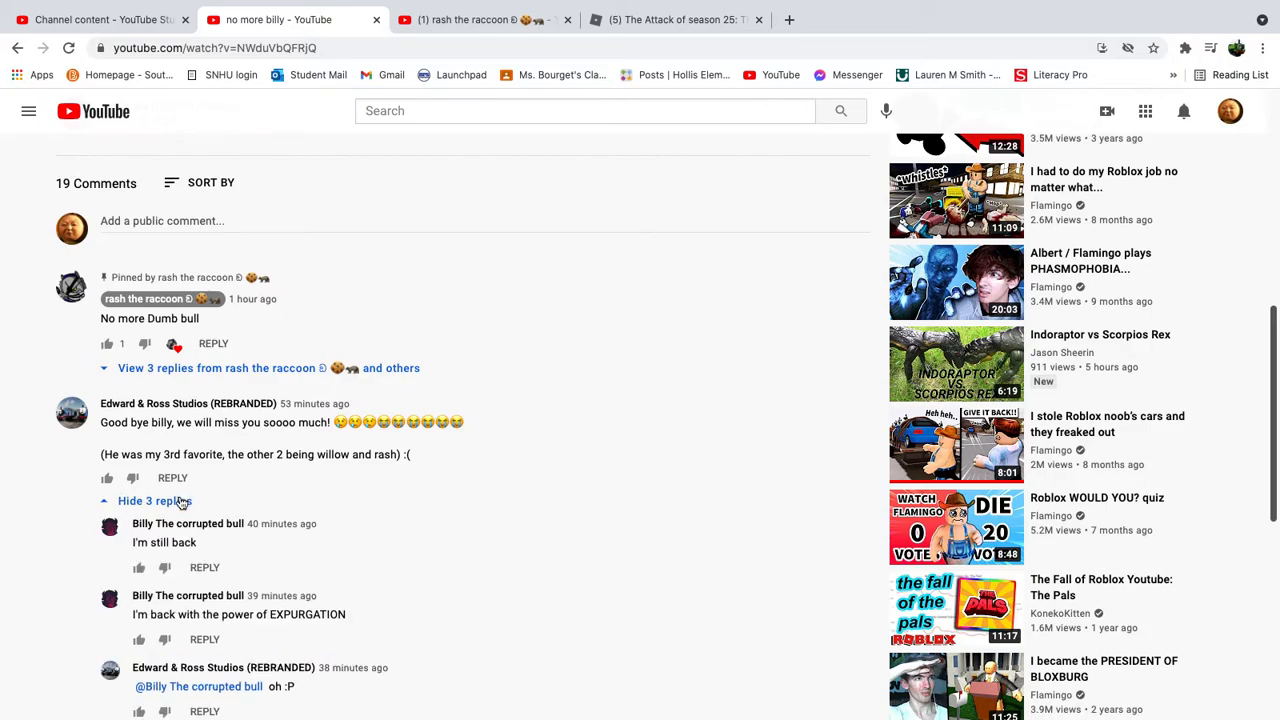
{"action": "scroll", "scroll_direction": "down", "scroll_amount": 3}
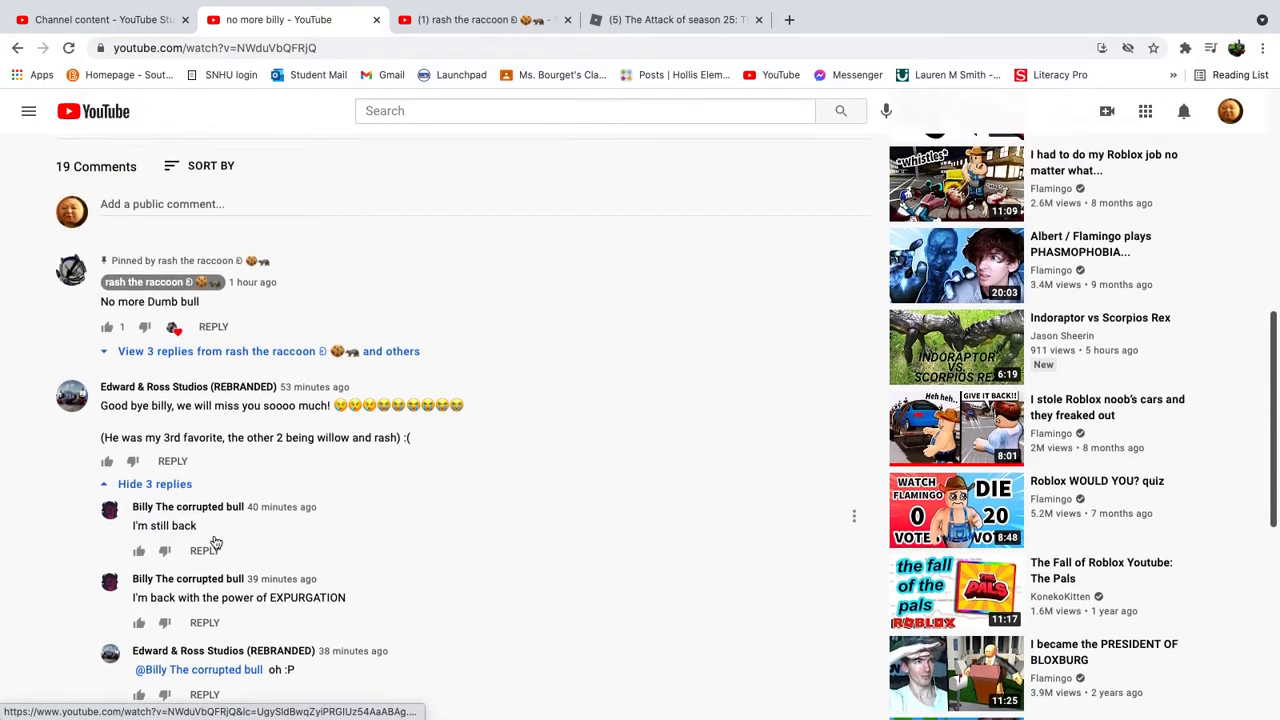
{"action": "left_click", "coordinate": [155, 484]}
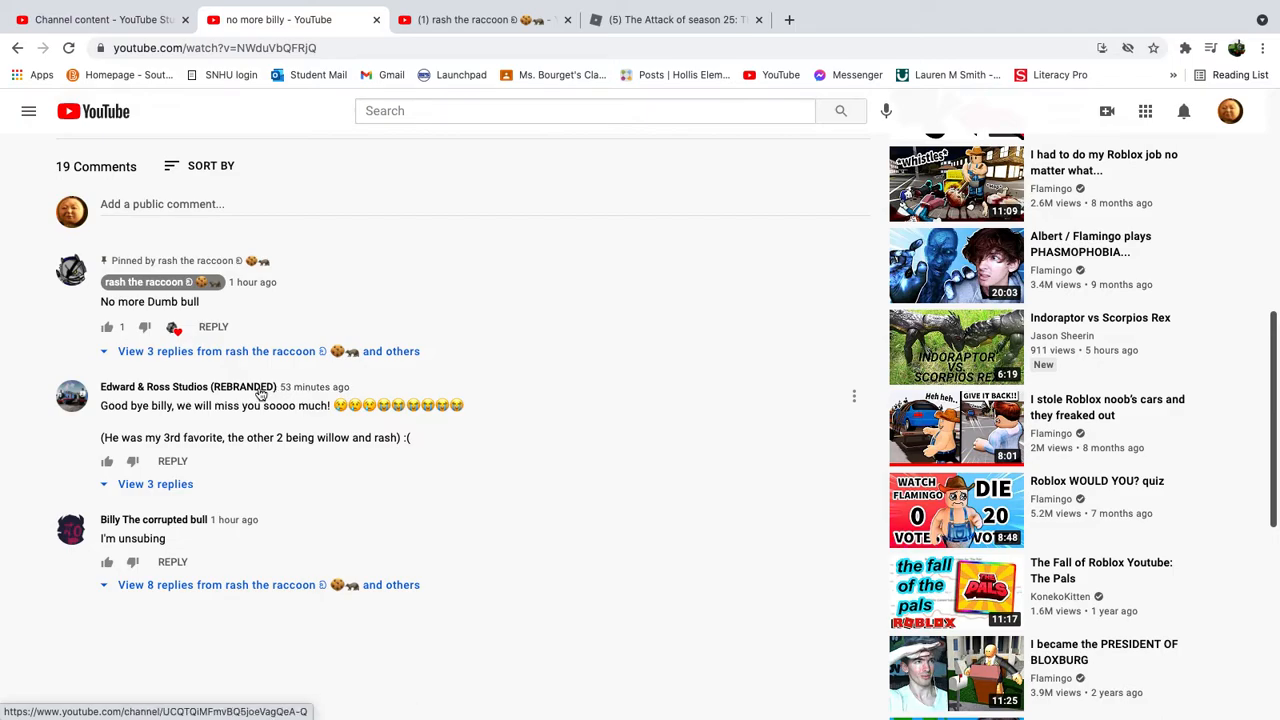
{"action": "left_click", "coordinate": [220, 585]}
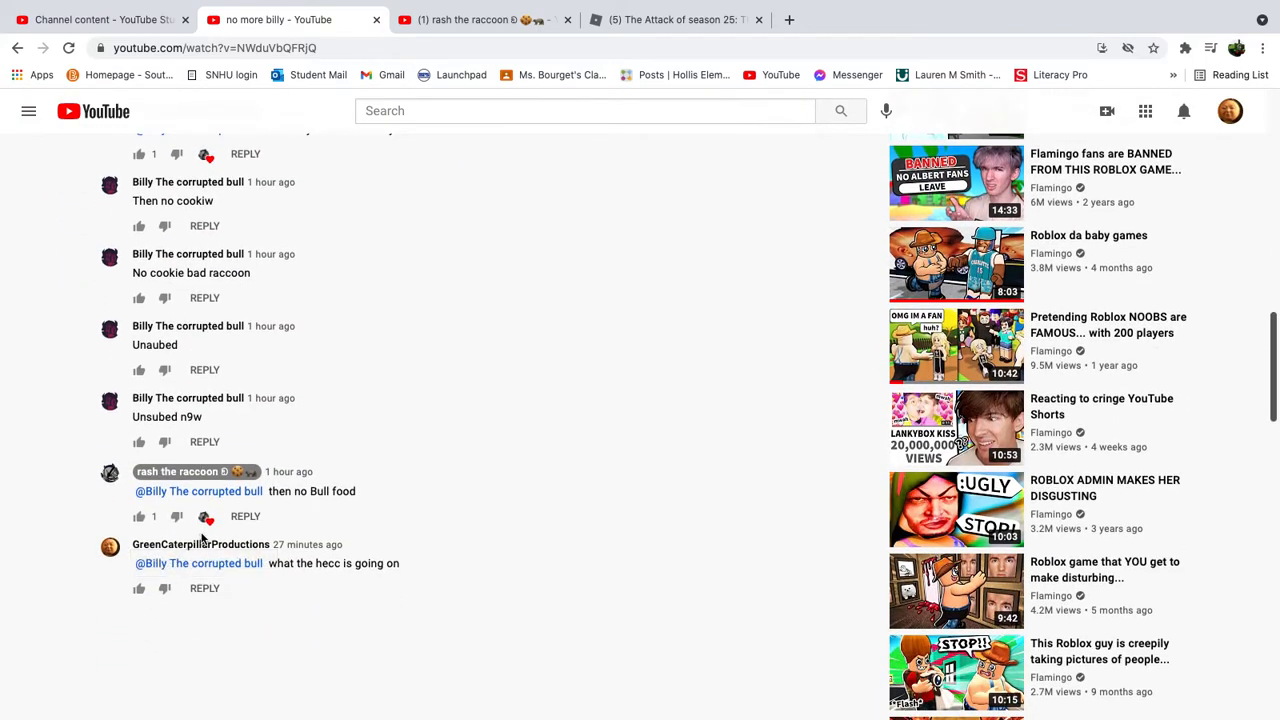
{"action": "scroll", "scroll_direction": "down", "scroll_amount": 3}
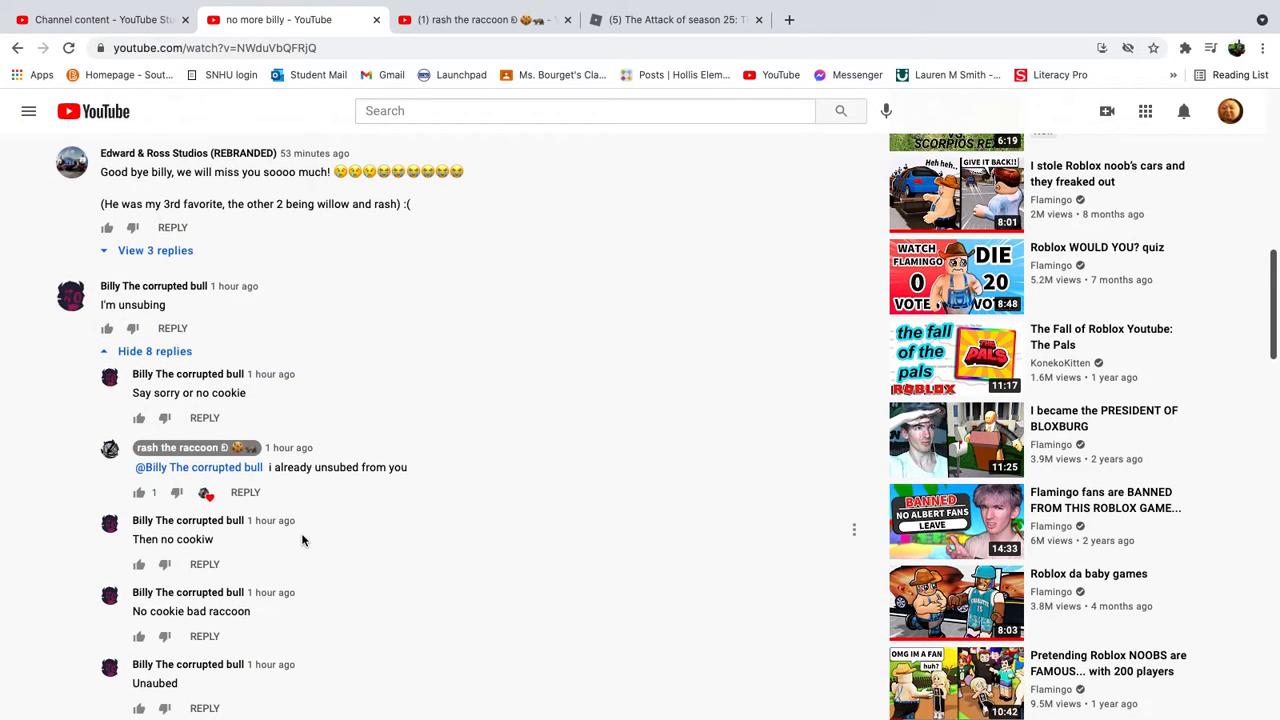
{"action": "mouse_move", "coordinate": [221, 321]}
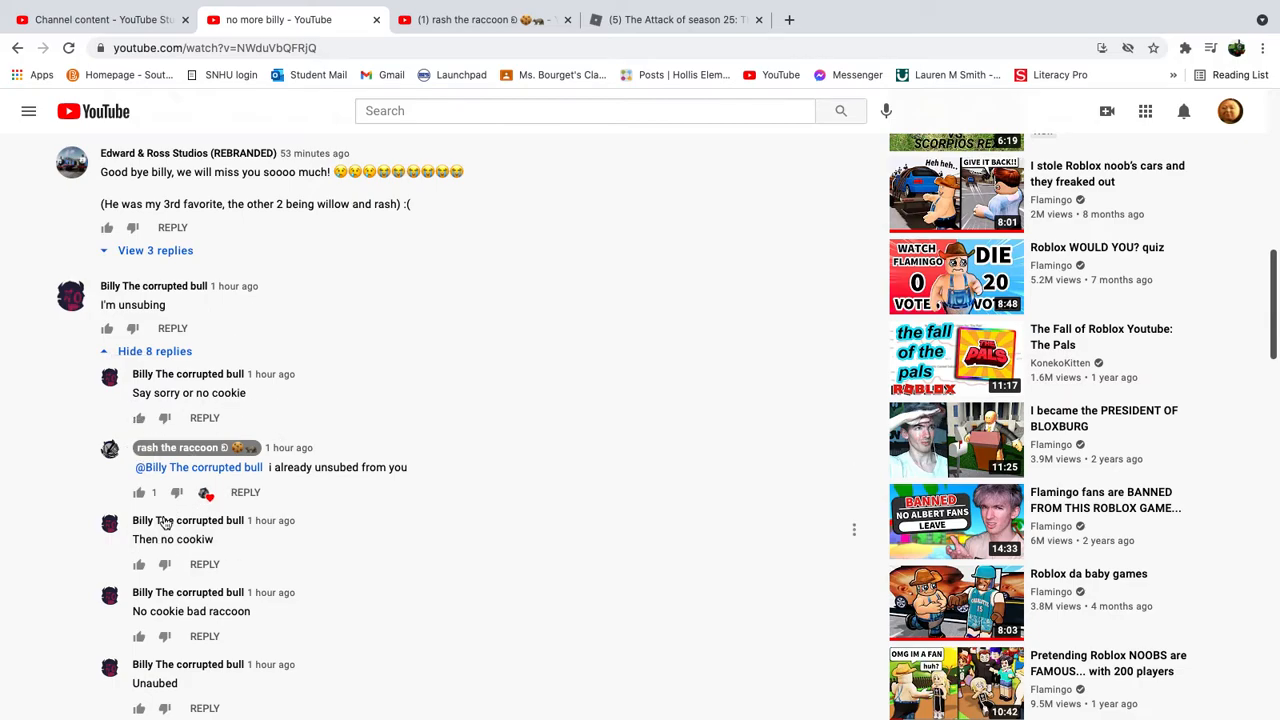
{"action": "mouse_move", "coordinate": [213, 546]}
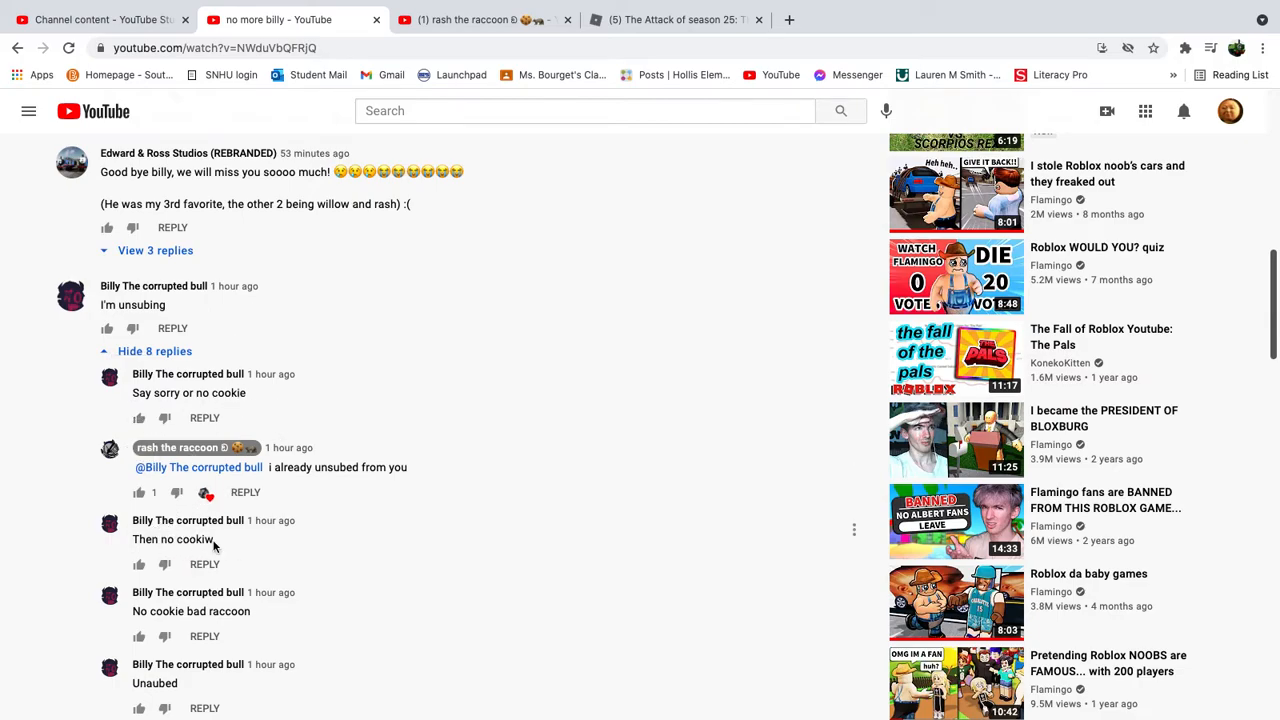
{"action": "mouse_move", "coordinate": [258, 593]}
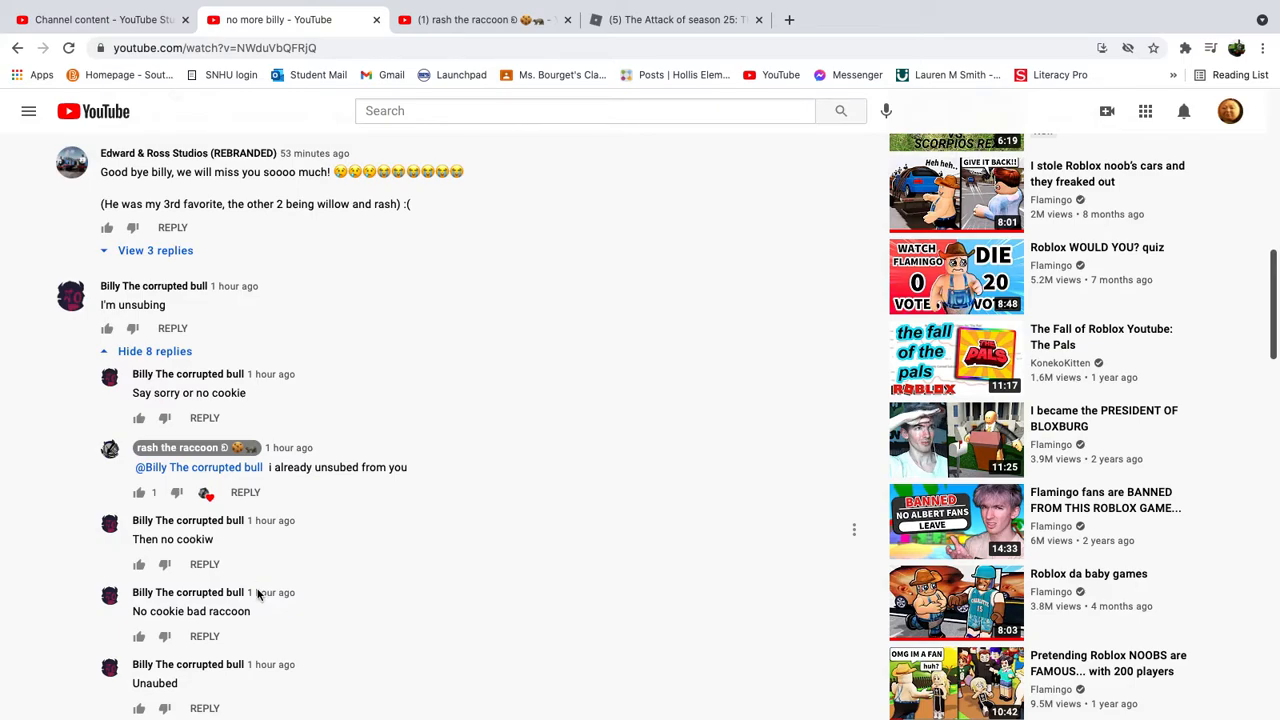
- Scroll to Billy The corrupted bull's Uploads and open 'Rash eating cookie a cookie'
{"action": "scroll", "scroll_direction": "down", "scroll_amount": 3}
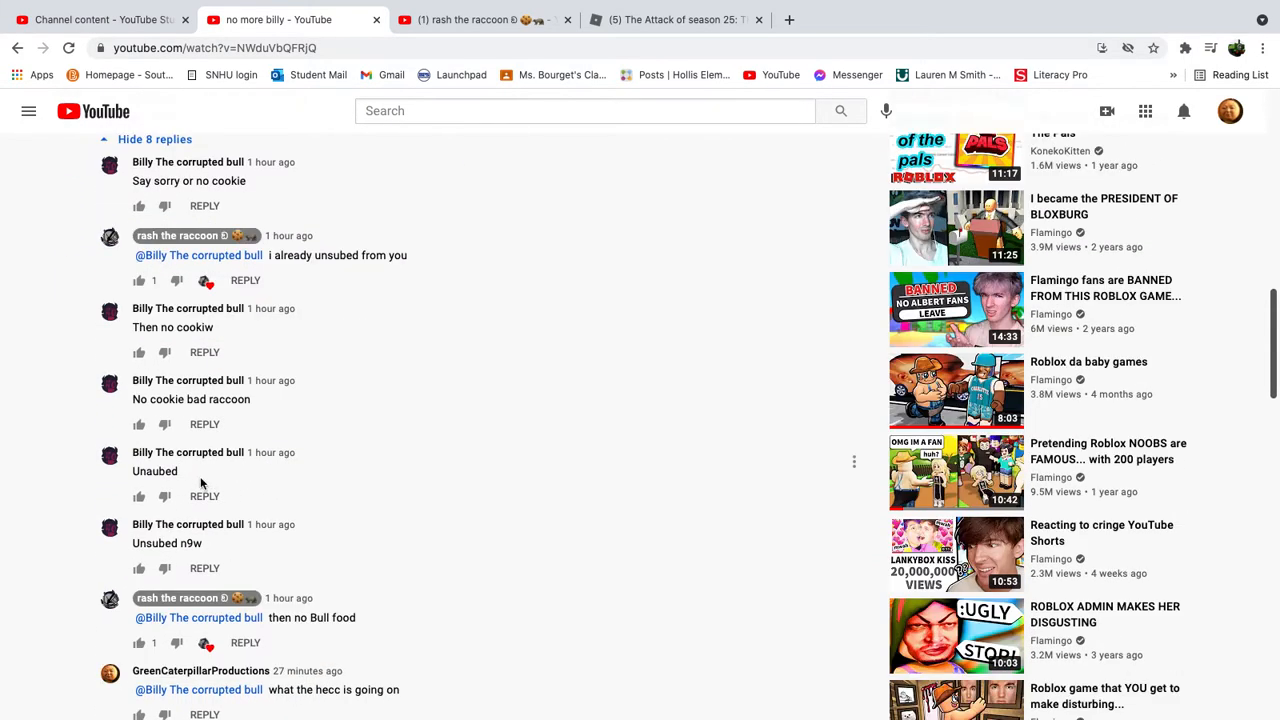
{"action": "mouse_move", "coordinate": [123, 587]}
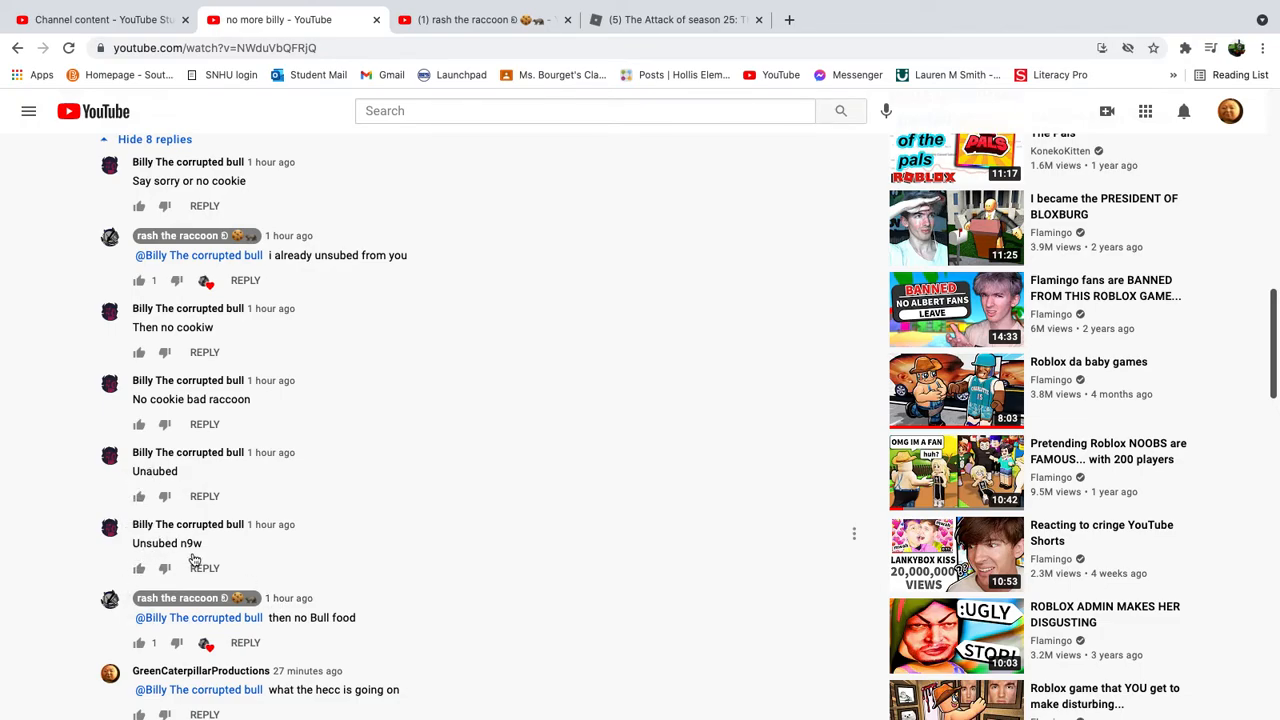
{"action": "mouse_move", "coordinate": [270, 524]}
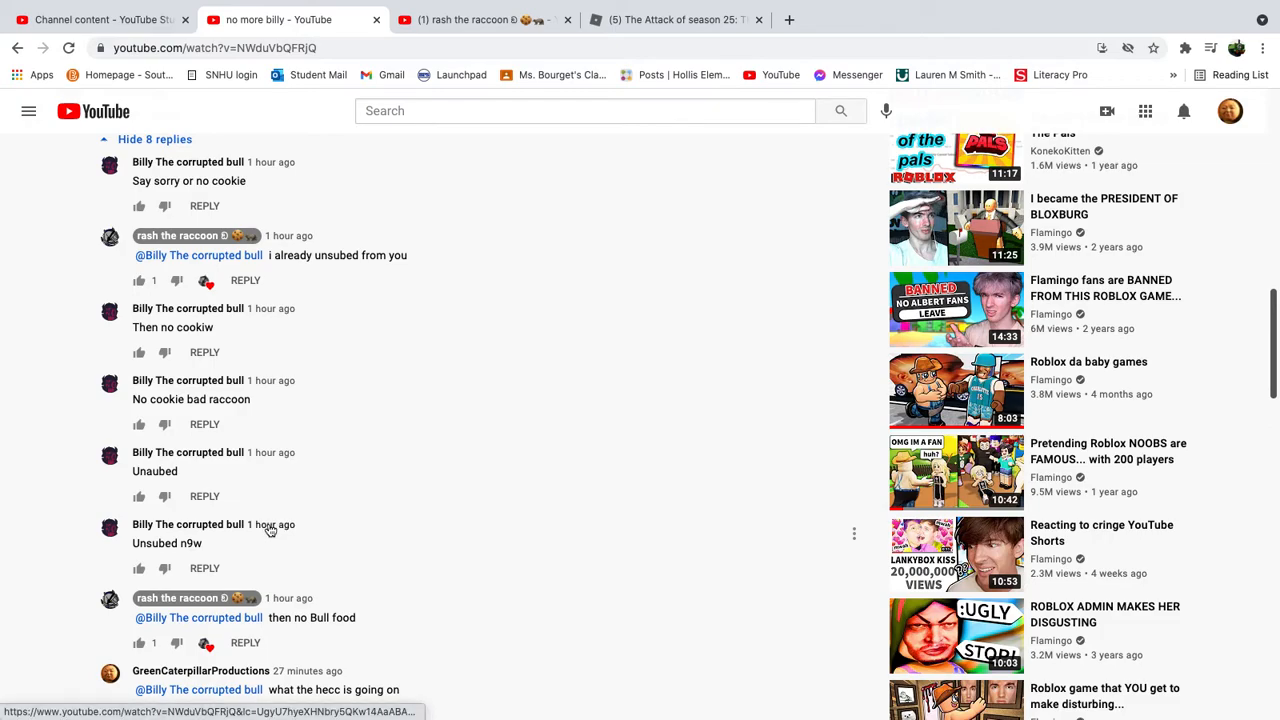
{"action": "scroll", "scroll_direction": "down", "scroll_amount": 3}
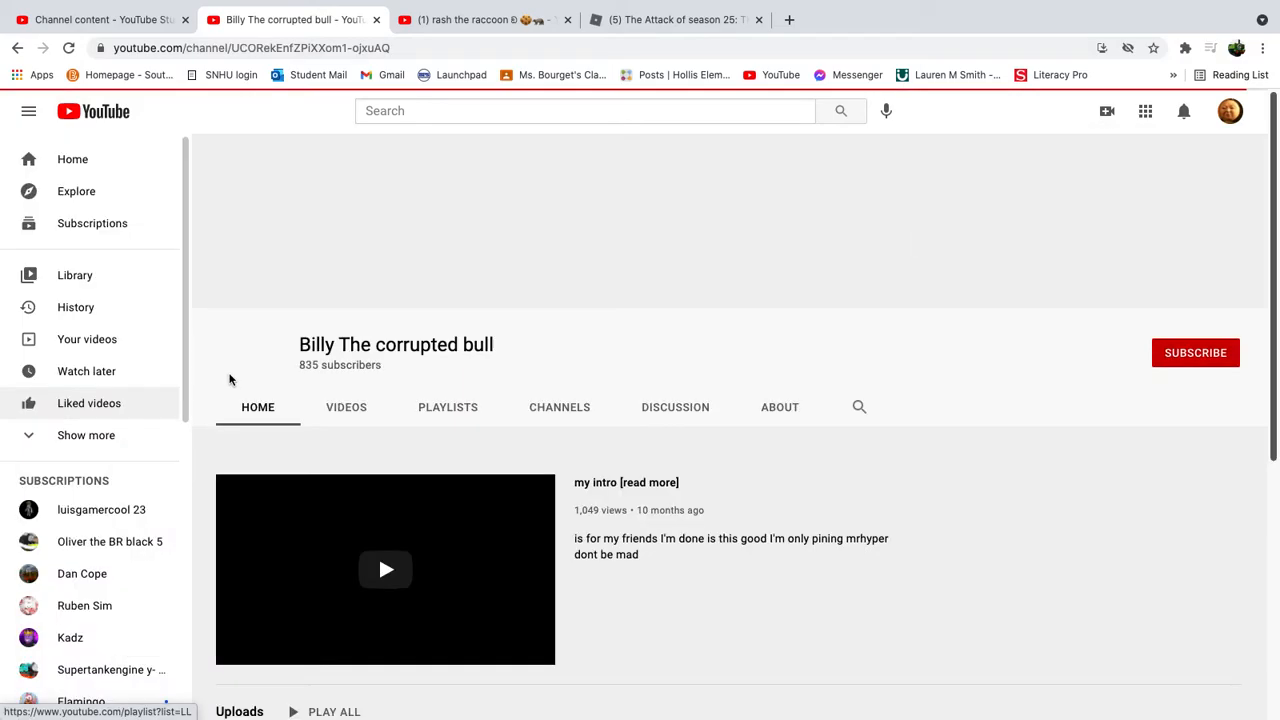
{"action": "scroll", "scroll_direction": "down", "scroll_amount": 3}
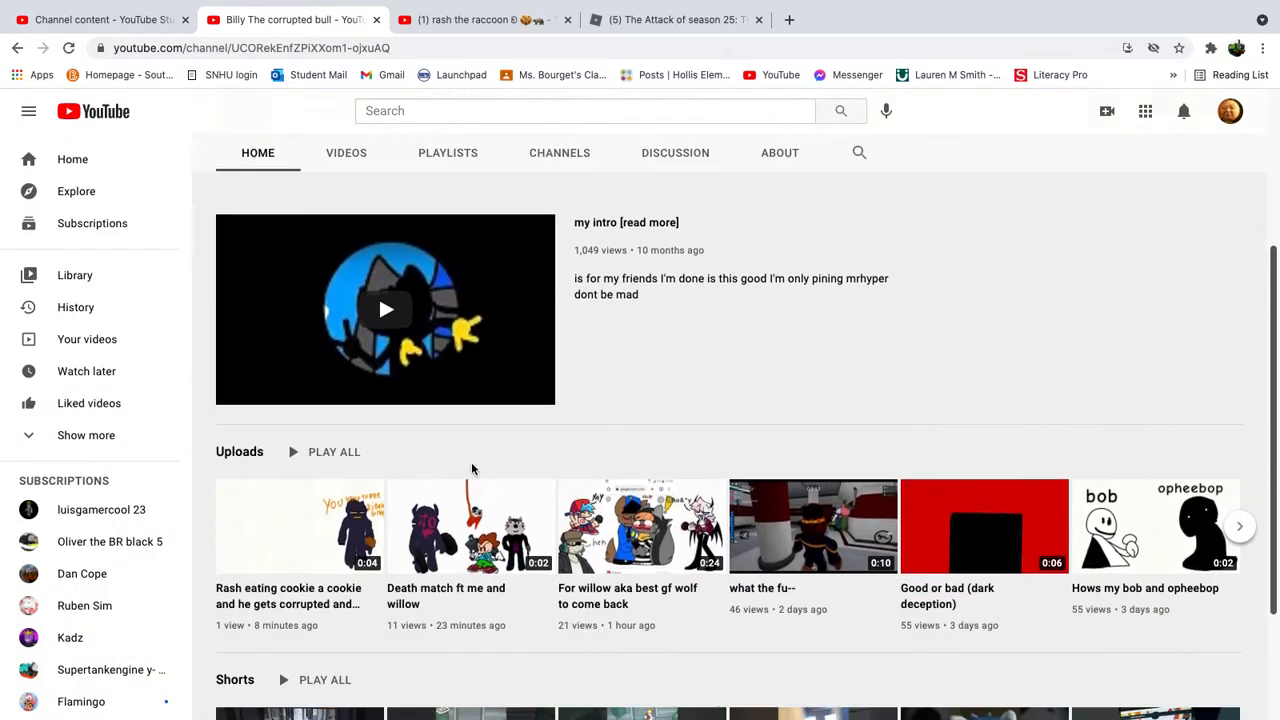
{"action": "left_click", "coordinate": [299, 525]}
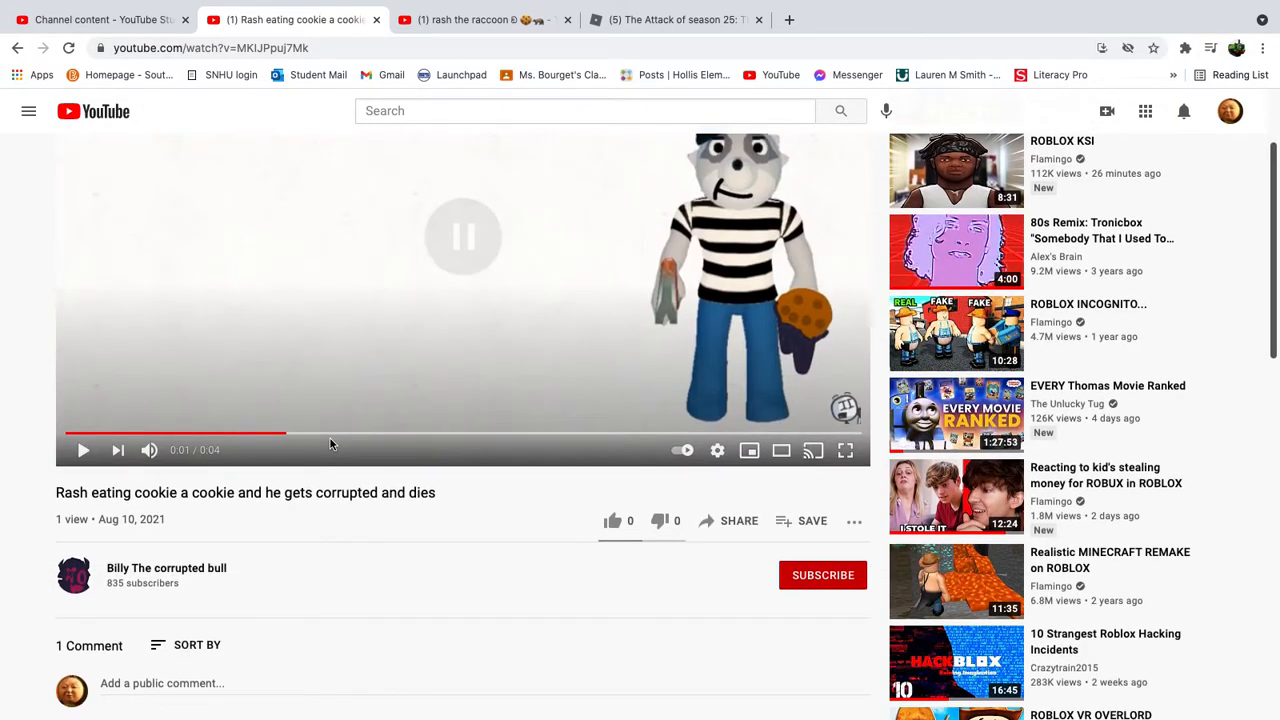
- Dislike Billy's 'Rash eating cookie' video, pause it, and replay it from the start
{"action": "scroll", "scroll_direction": "down", "scroll_amount": 3}
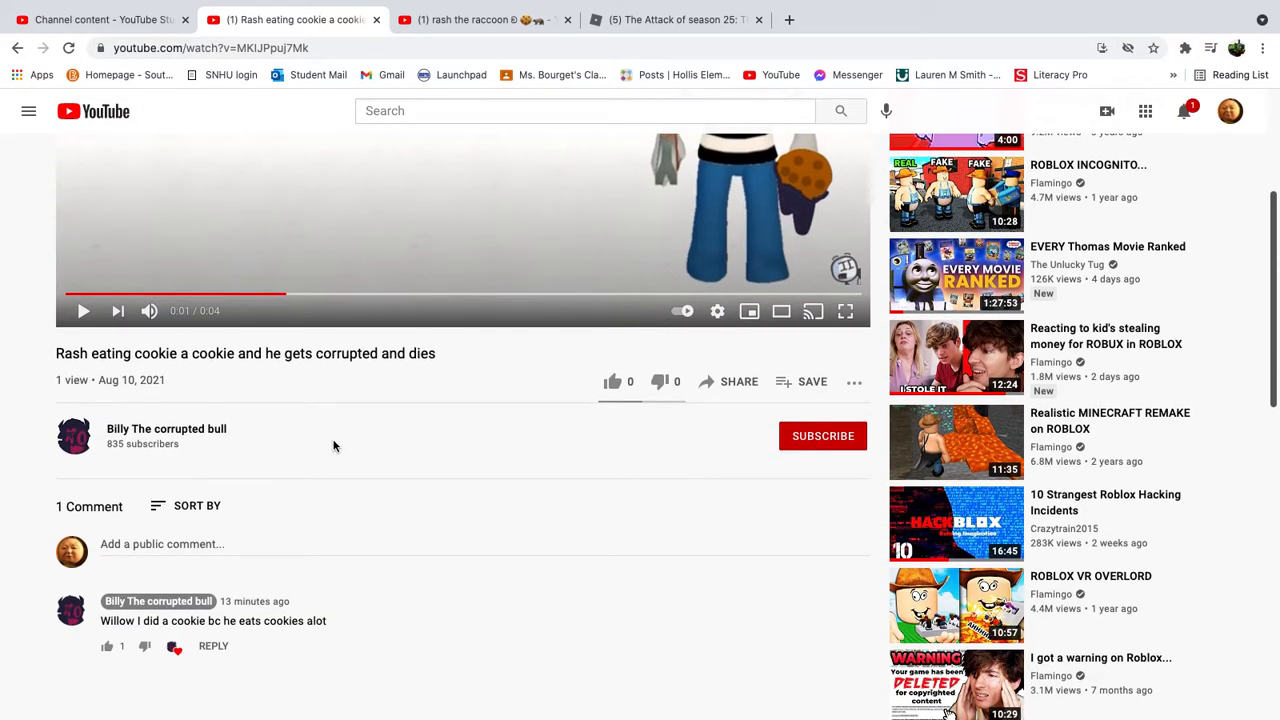
{"action": "left_click", "coordinate": [1183, 110]}
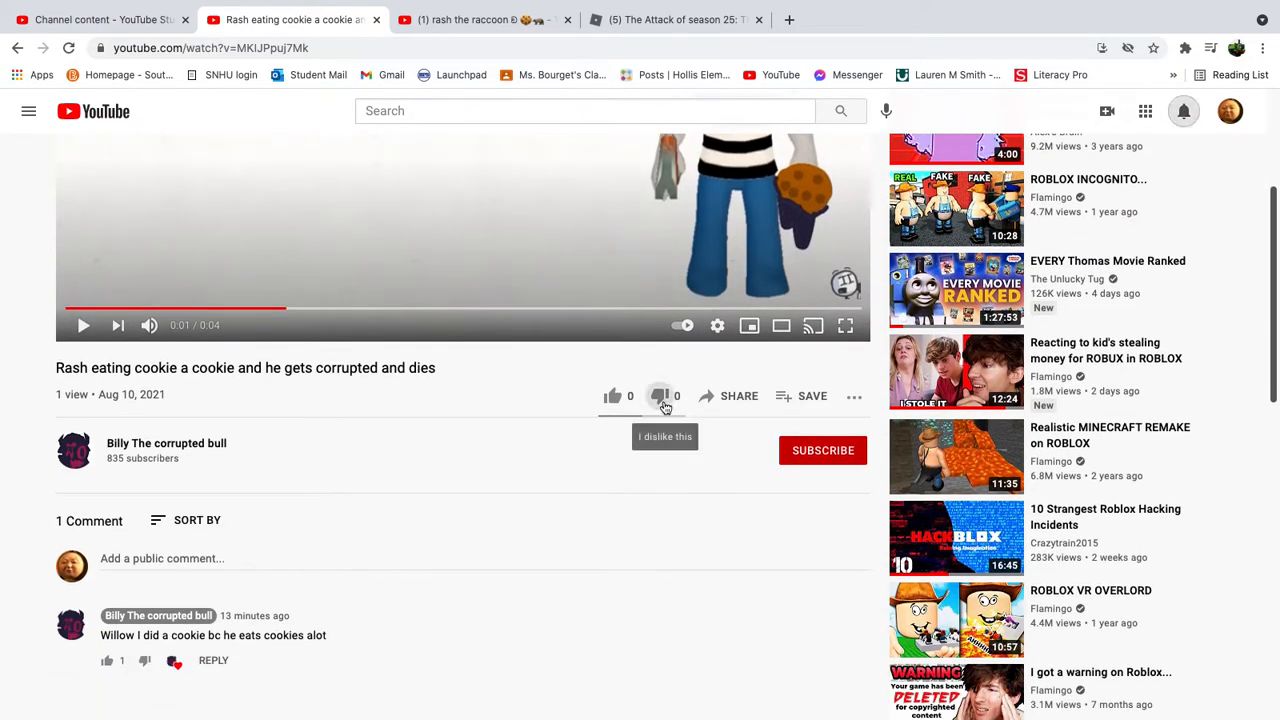
{"action": "left_click", "coordinate": [660, 396]}
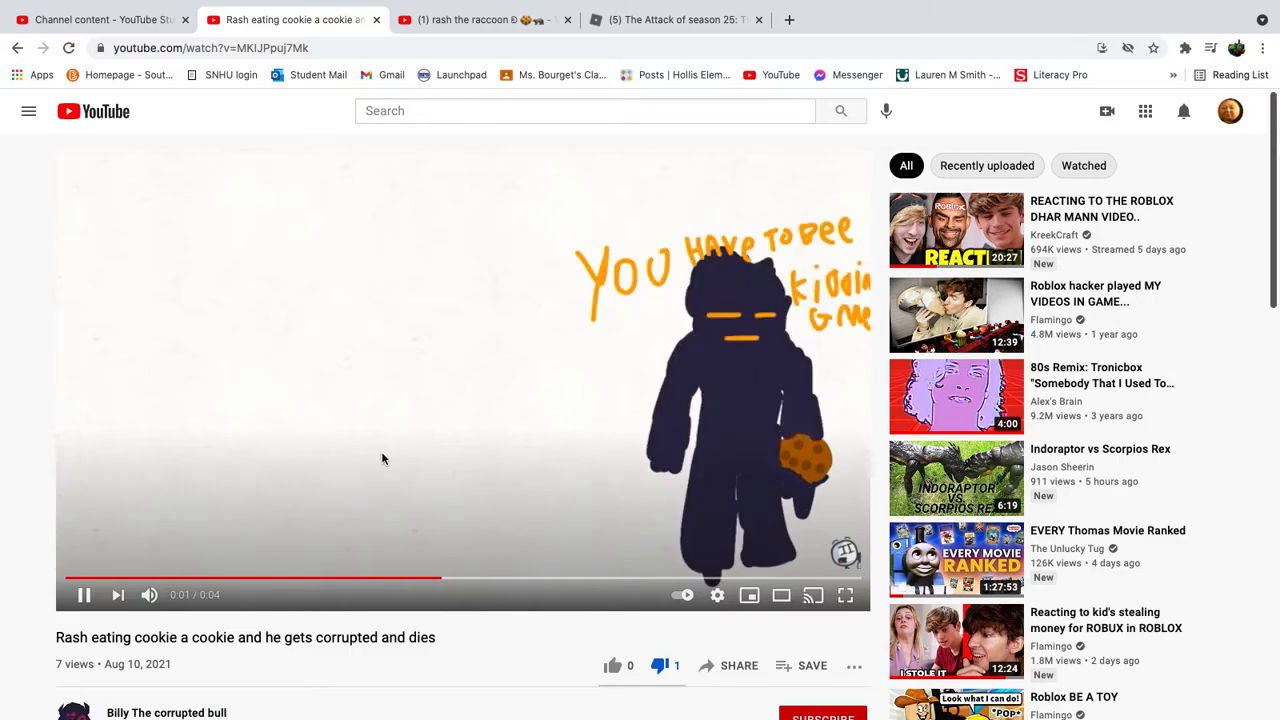
{"action": "left_click", "coordinate": [460, 380]}
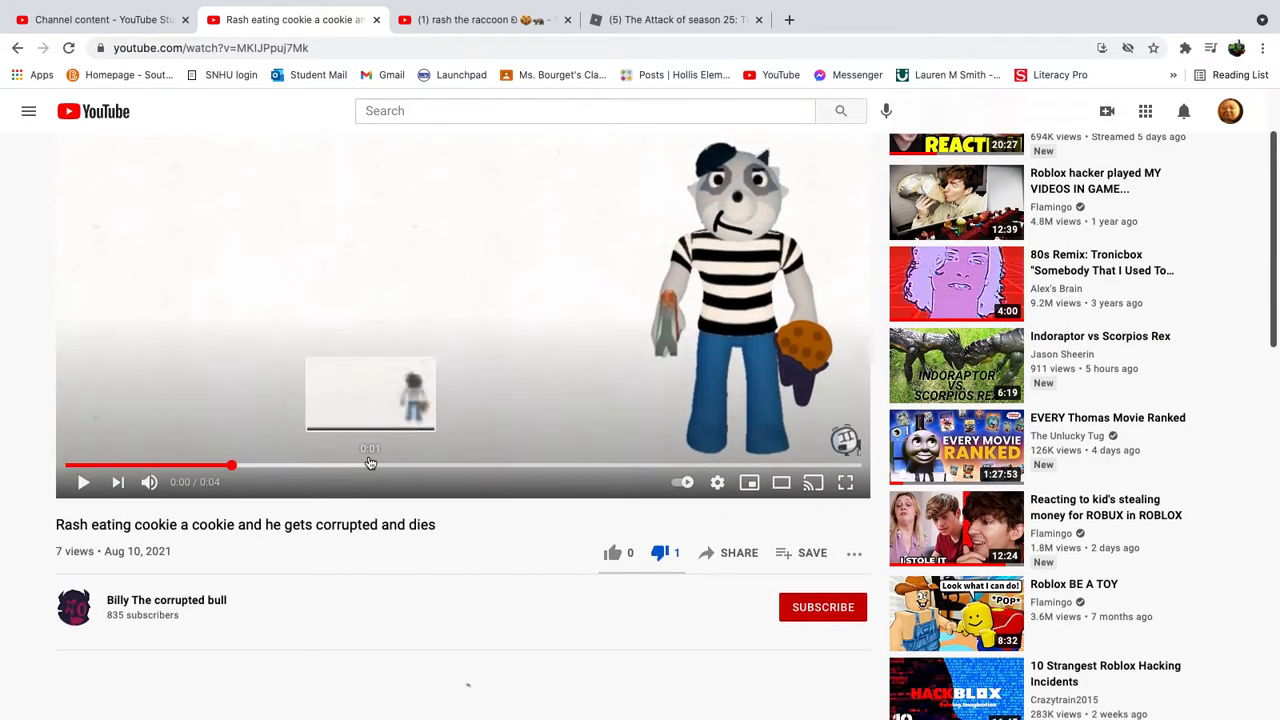
{"action": "left_click", "coordinate": [83, 481]}
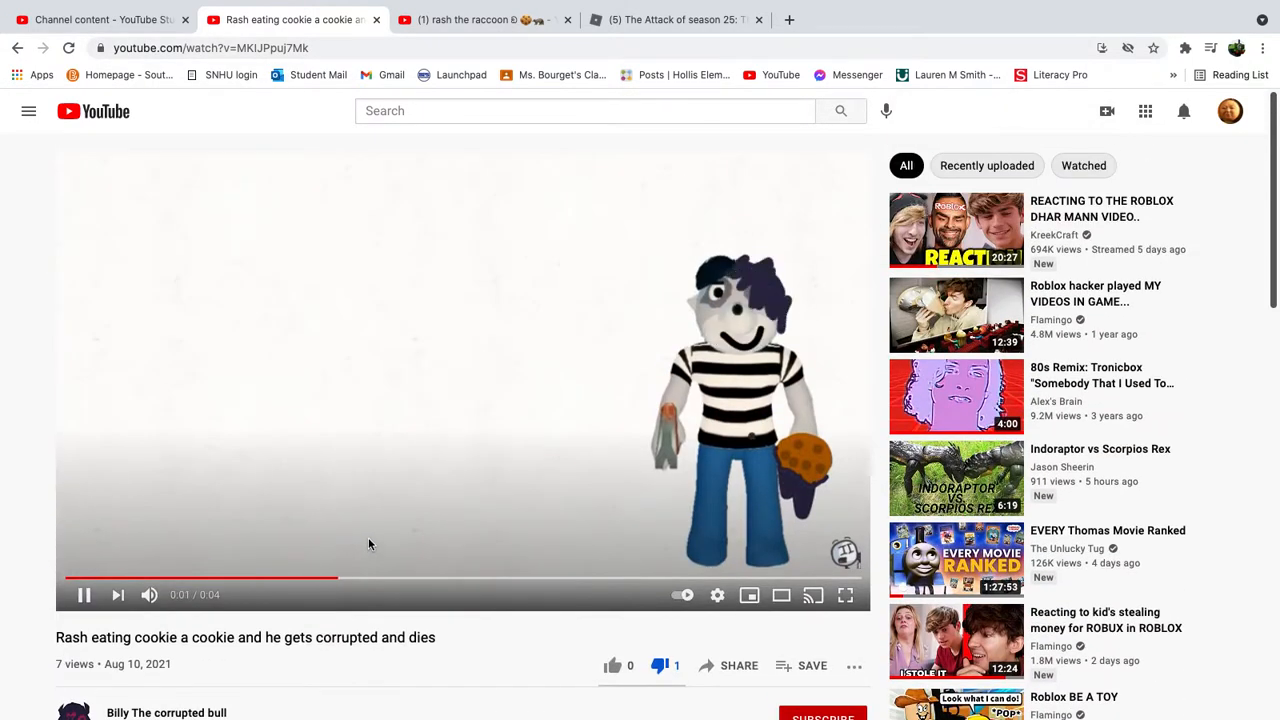